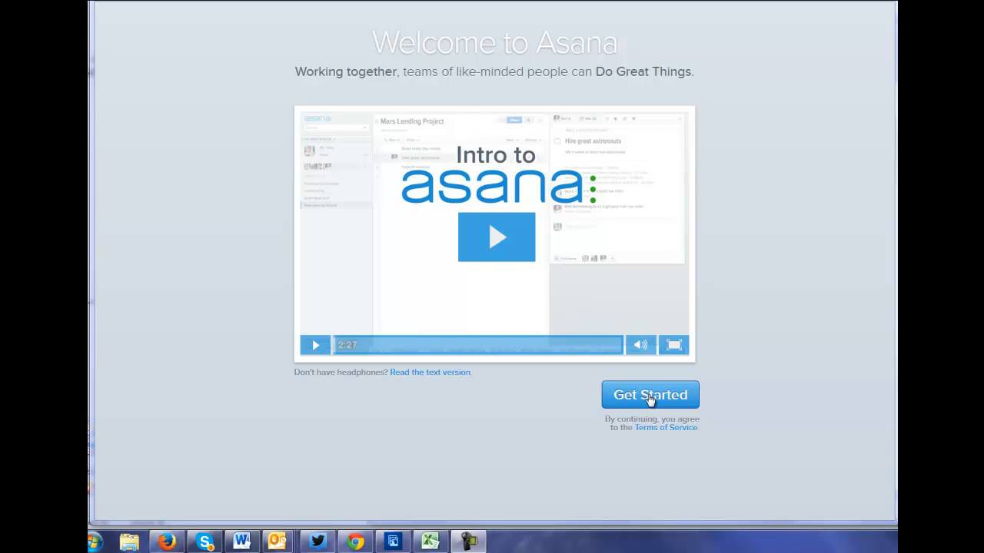
Start sign-up via Get Started and enter the full name 'Karine' with a password.
{"action": "left_click", "coordinate": [649, 394]}
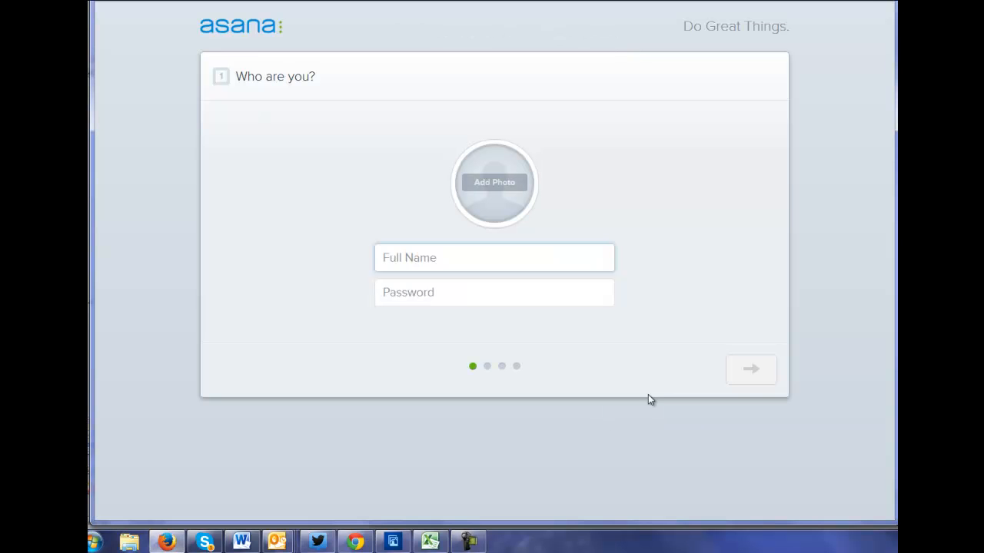
{"action": "mouse_move", "coordinate": [644, 403]}
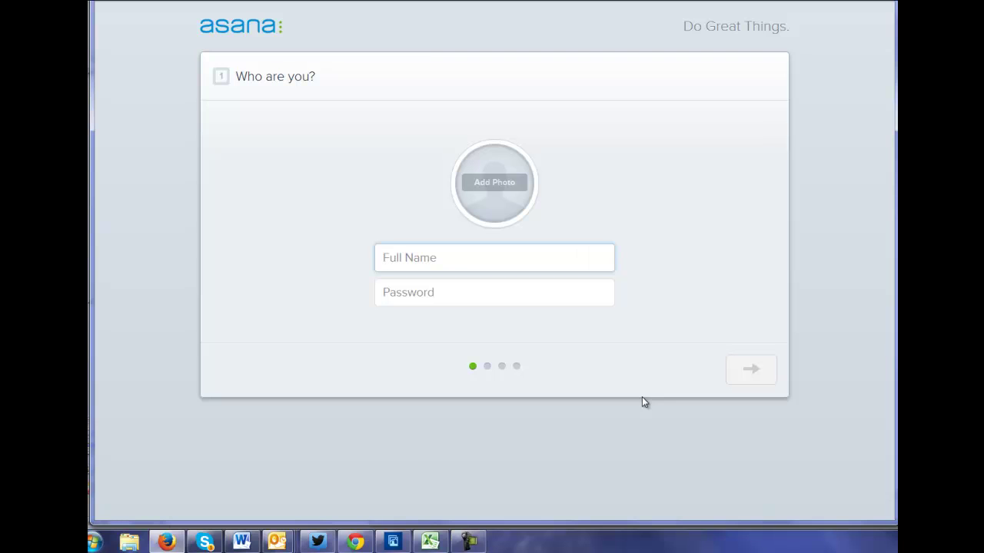
{"action": "type", "text": "K"}
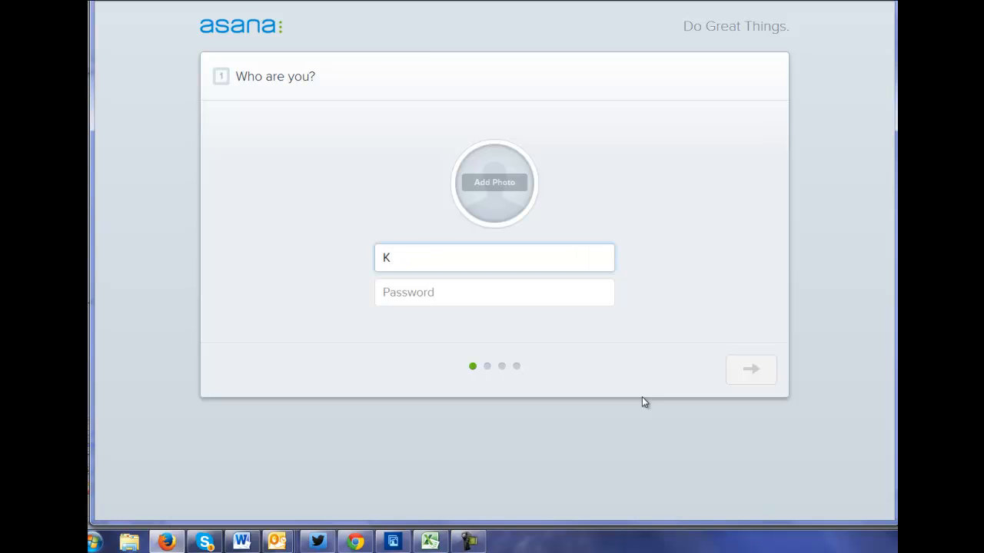
{"action": "type", "text": "arine"}
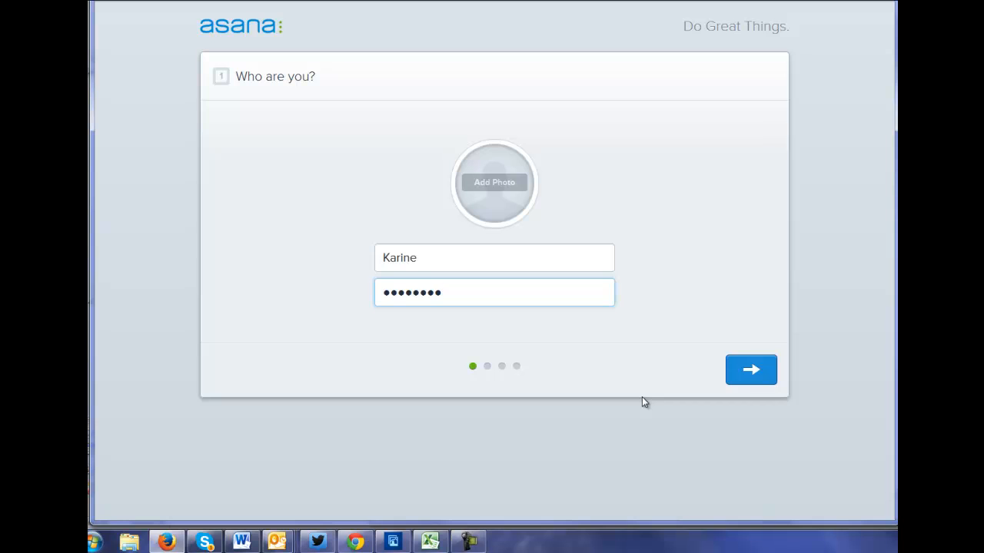
Submit the profile, confirm a corporate email, skip teammate invites and name the team 'Higher Ed Experts'.
{"action": "left_click", "coordinate": [750, 369]}
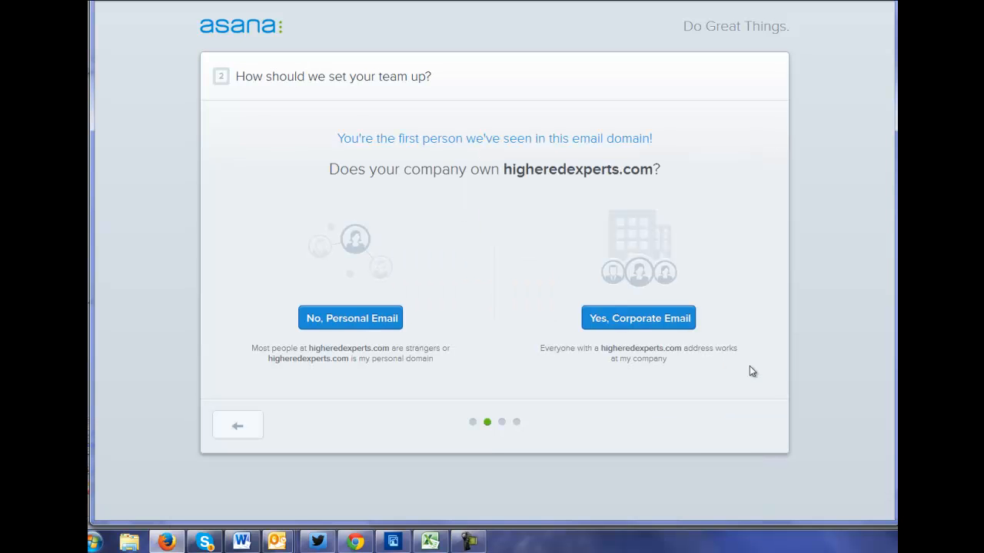
{"action": "mouse_move", "coordinate": [686, 444]}
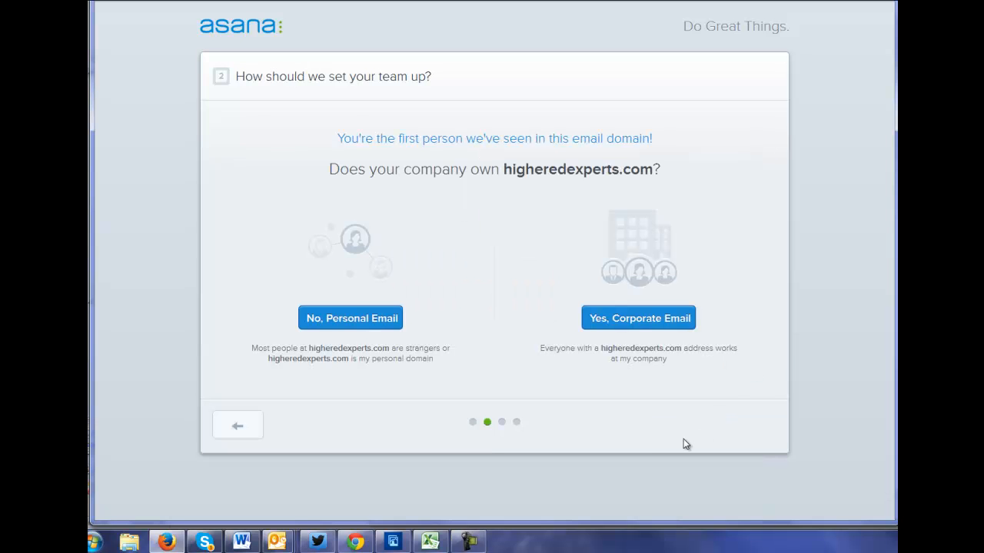
{"action": "mouse_move", "coordinate": [639, 317]}
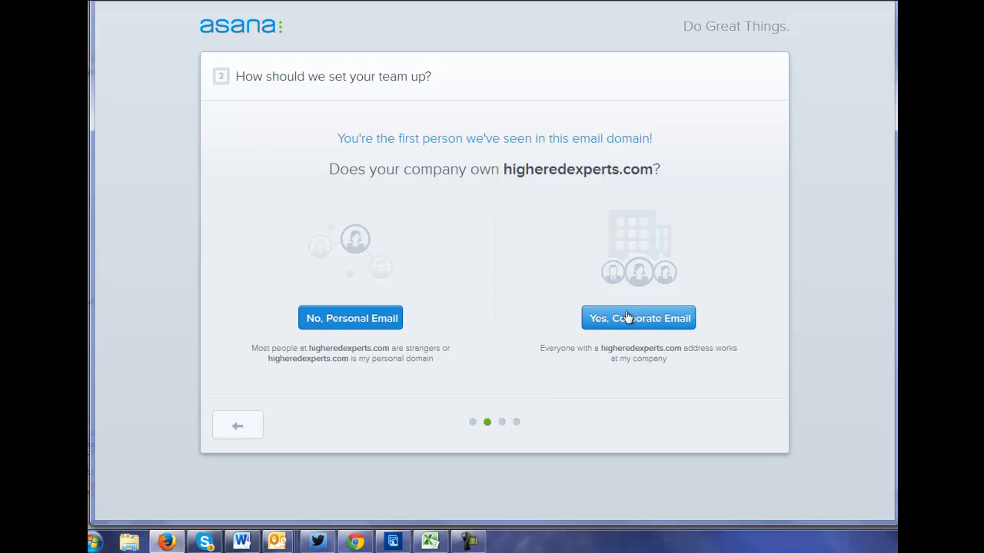
{"action": "left_click", "coordinate": [638, 317]}
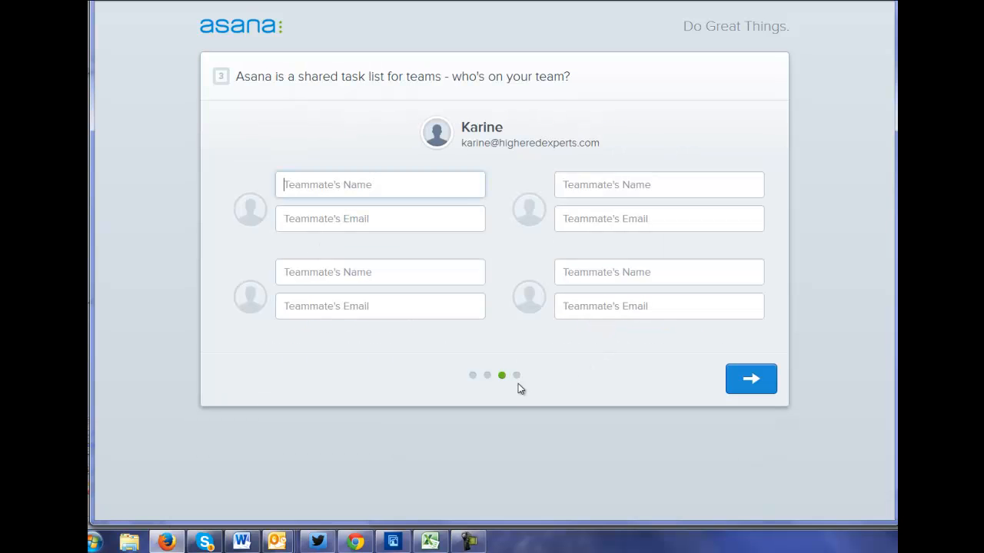
{"action": "mouse_move", "coordinate": [750, 378]}
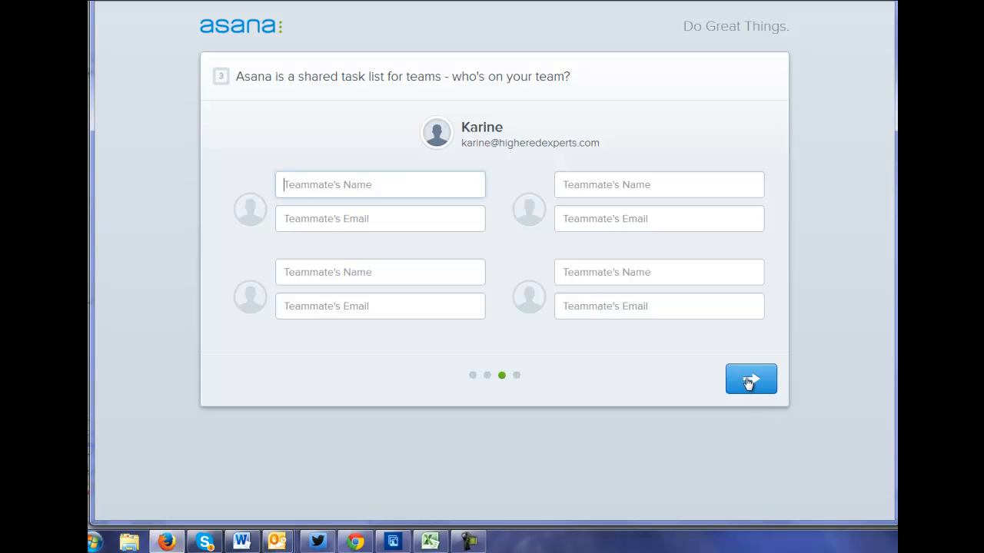
{"action": "left_click", "coordinate": [750, 378]}
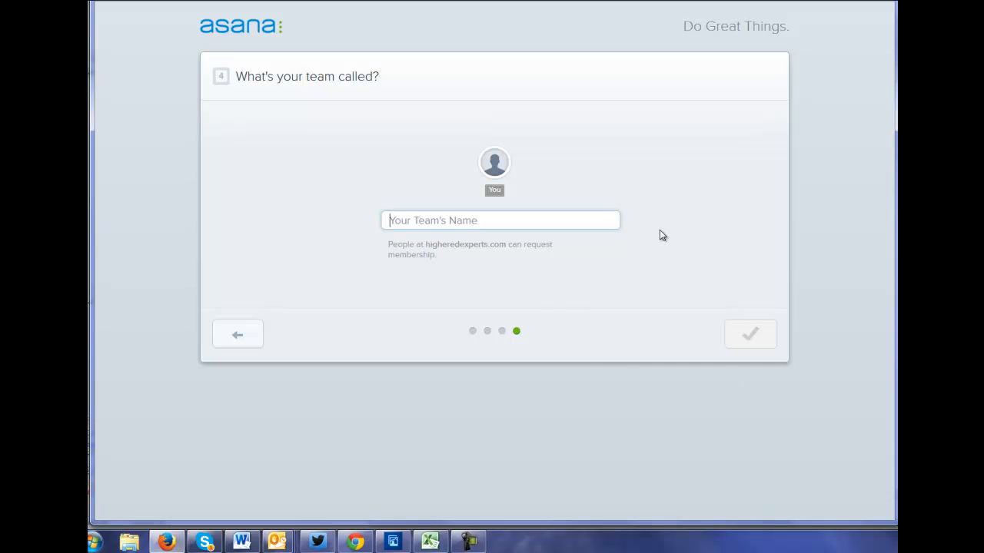
{"action": "type", "text": "Highe"}
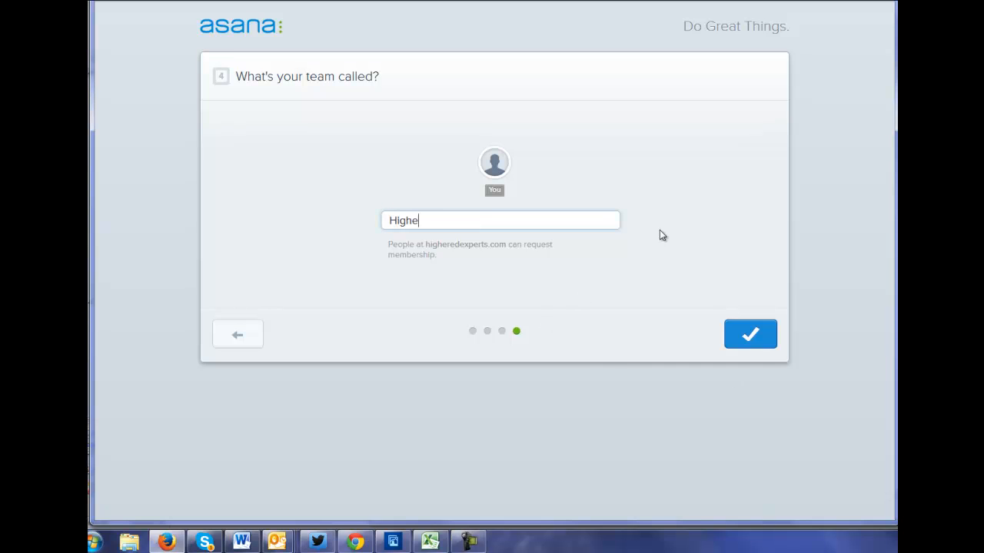
{"action": "type", "text": "r Ed Experts"}
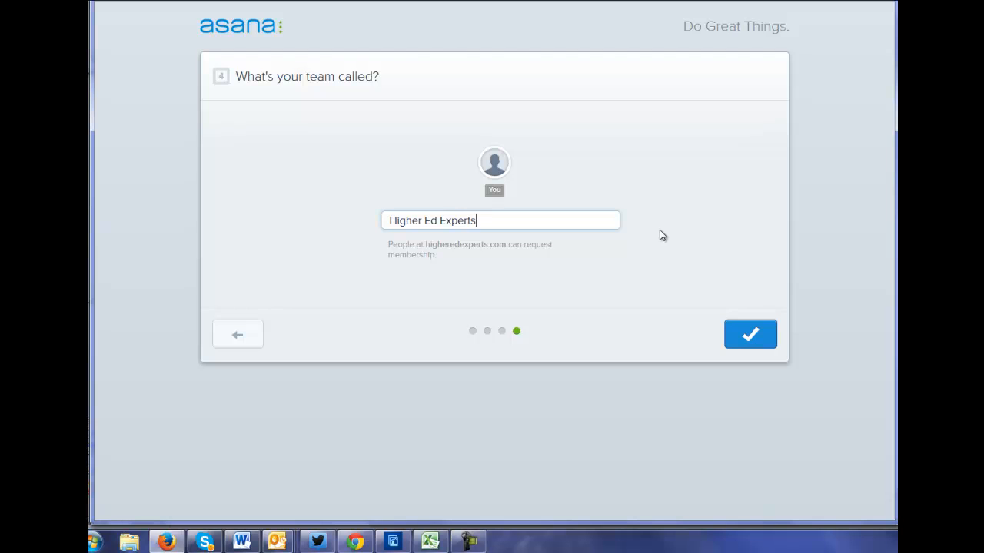
Finish setup into the Higher Ed Experts workspace and dismiss the first-project tip.
{"action": "left_click", "coordinate": [750, 334]}
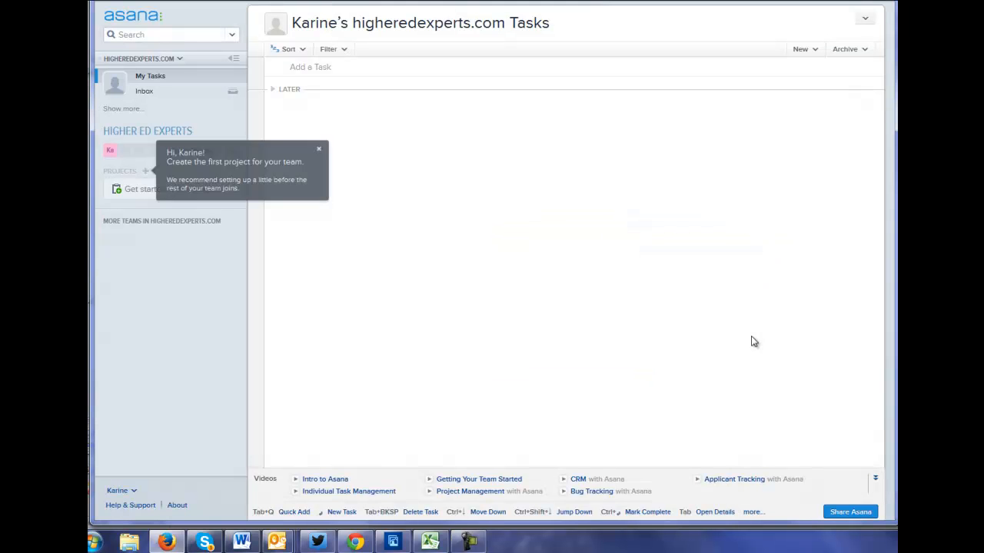
{"action": "mouse_move", "coordinate": [366, 197]}
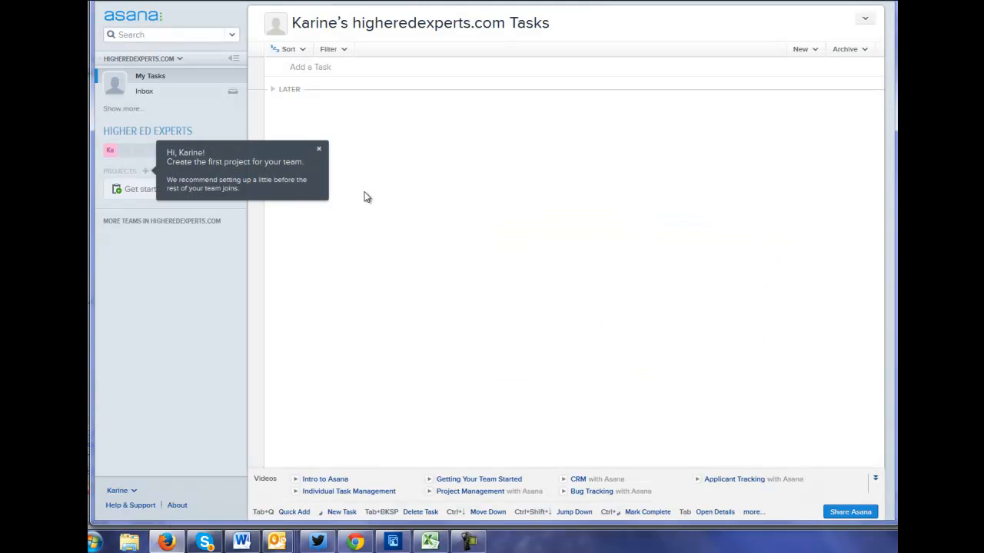
{"action": "mouse_move", "coordinate": [318, 149]}
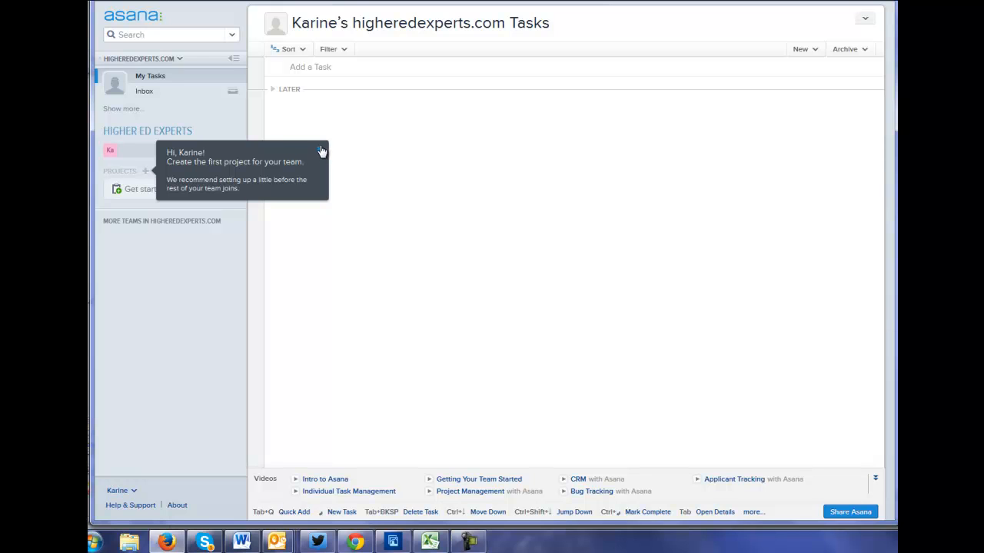
{"action": "left_click", "coordinate": [323, 152]}
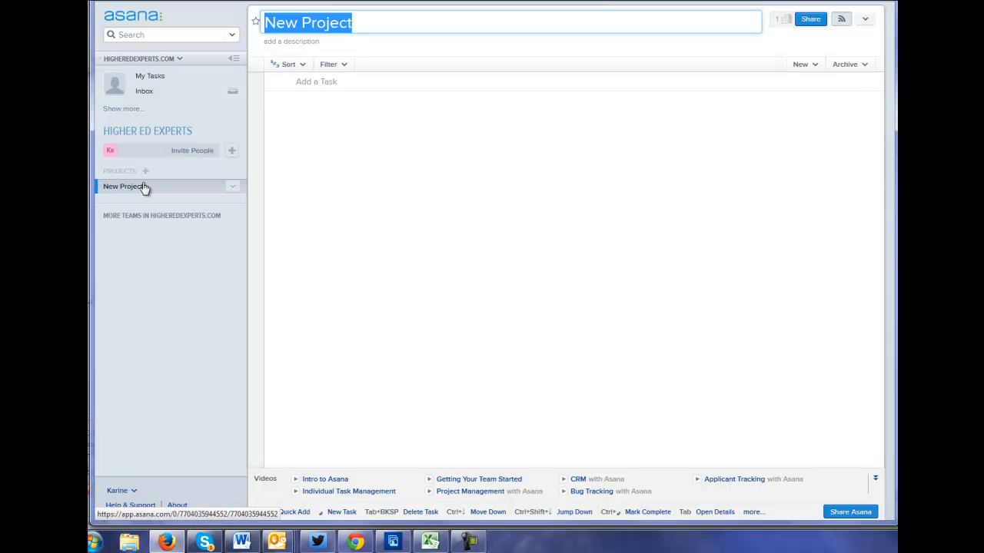
{"action": "mouse_move", "coordinate": [471, 21]}
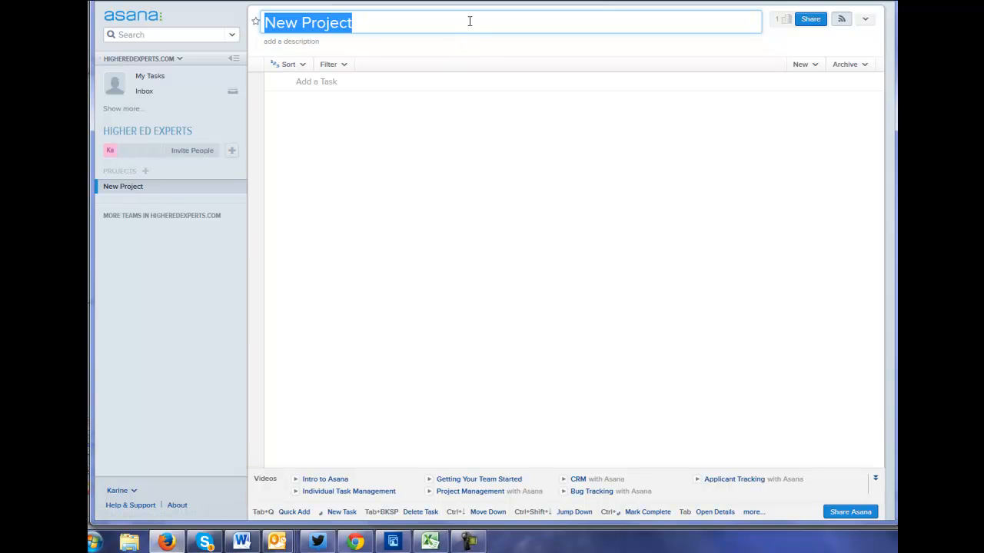
Rename the new project to 'Project #1' and add a blank first task row.
{"action": "type", "text": "Project"}
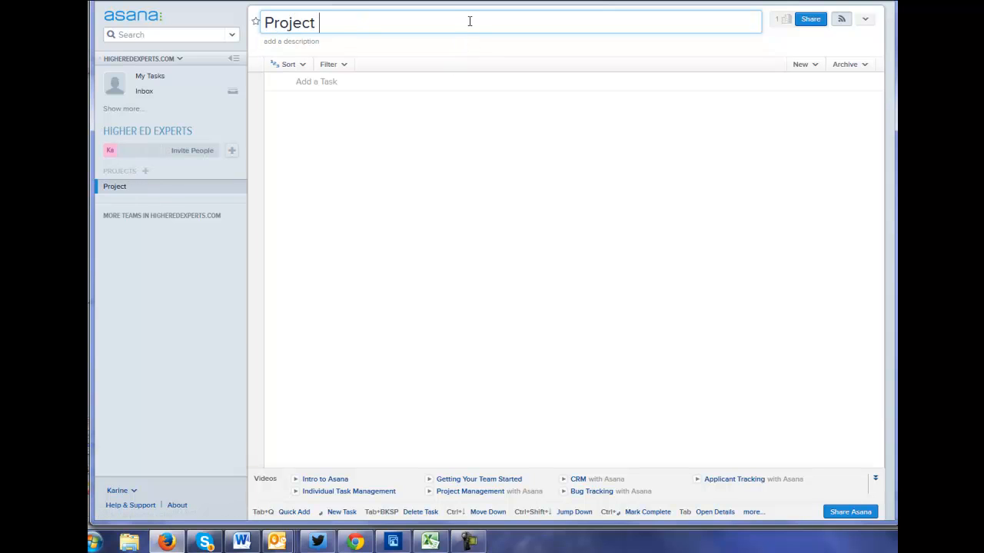
{"action": "type", "text": "#1"}
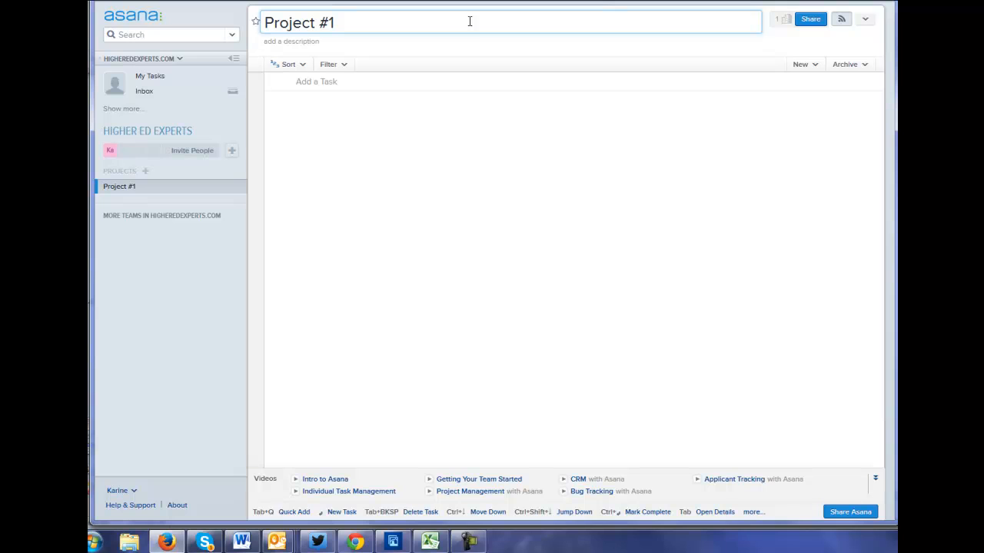
{"action": "left_click", "coordinate": [317, 81]}
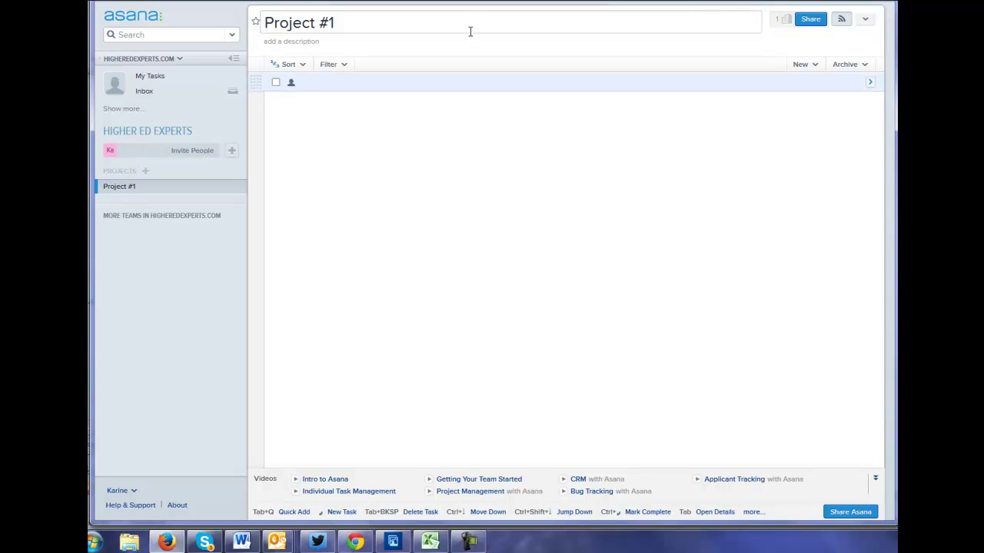
Create two tasks named 'task #1' and 'Task #2' in Project #1.
{"action": "type", "text": "task"}
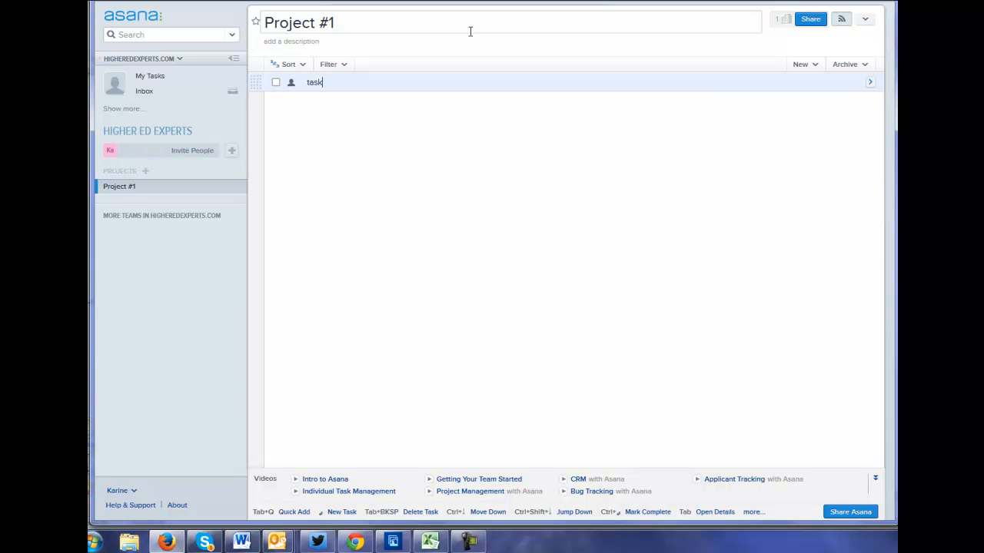
{"action": "type", "text": "#1"}
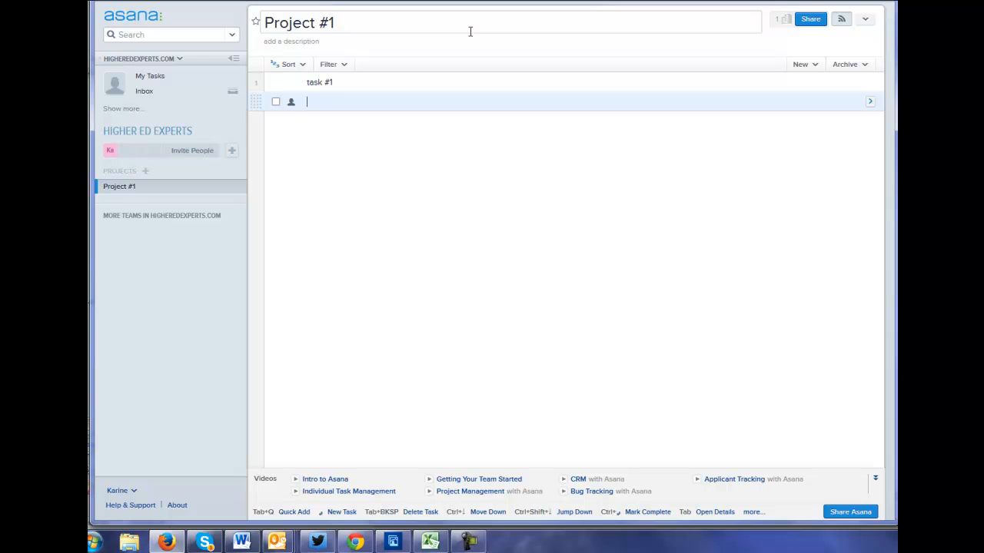
{"action": "type", "text": "Task"}
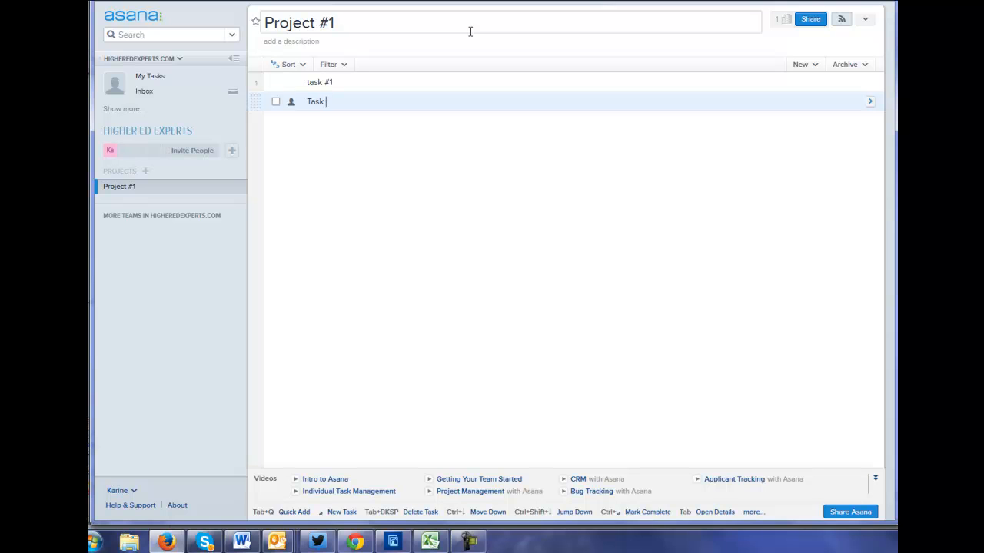
{"action": "key", "text": "Return"}
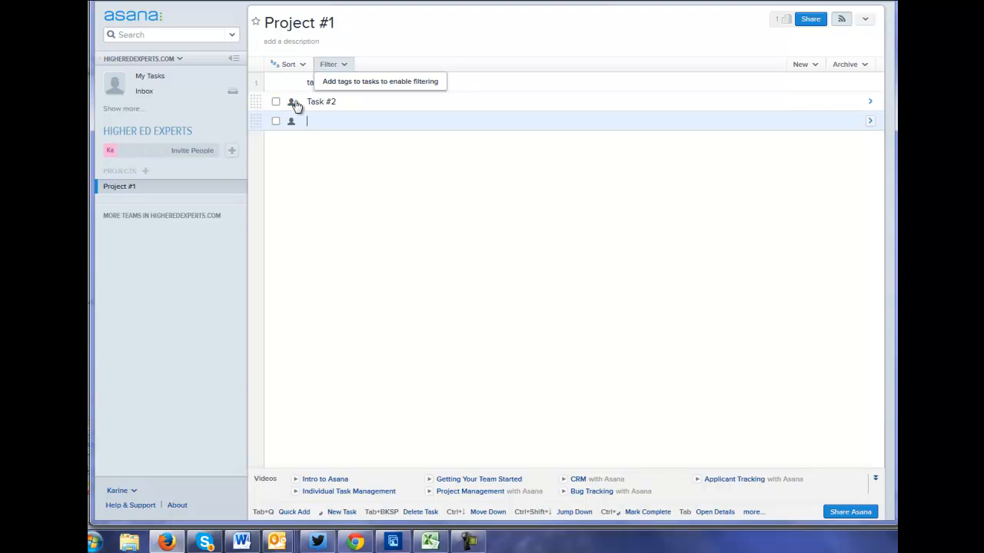
Sort Project #1's tasks by due date, grouping them under 'No due date'.
{"action": "left_click", "coordinate": [289, 65]}
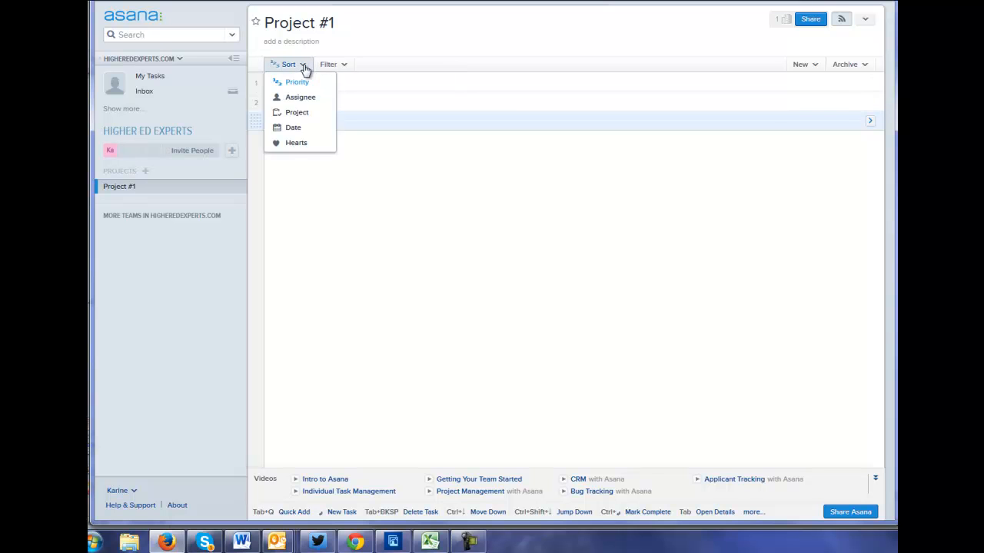
{"action": "mouse_move", "coordinate": [295, 143]}
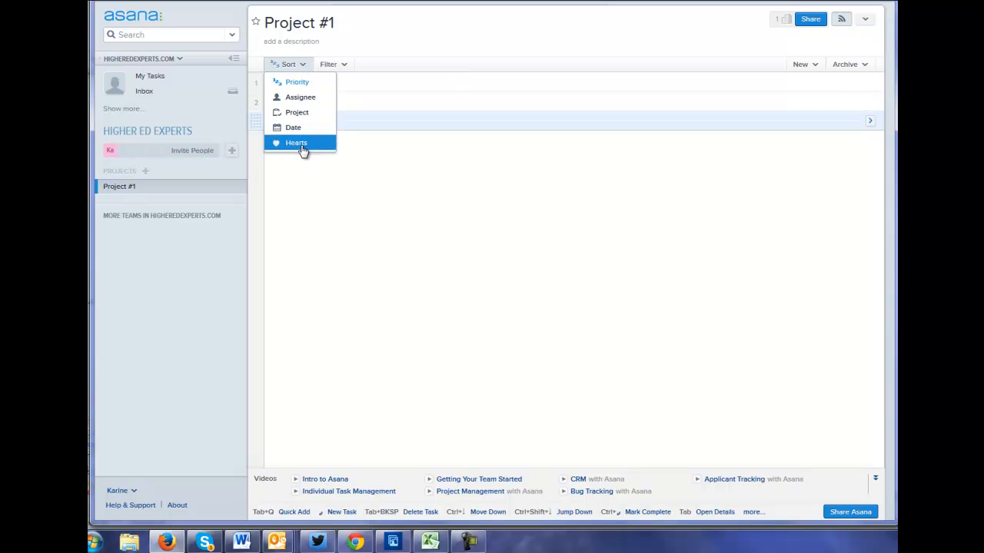
{"action": "left_click", "coordinate": [292, 126]}
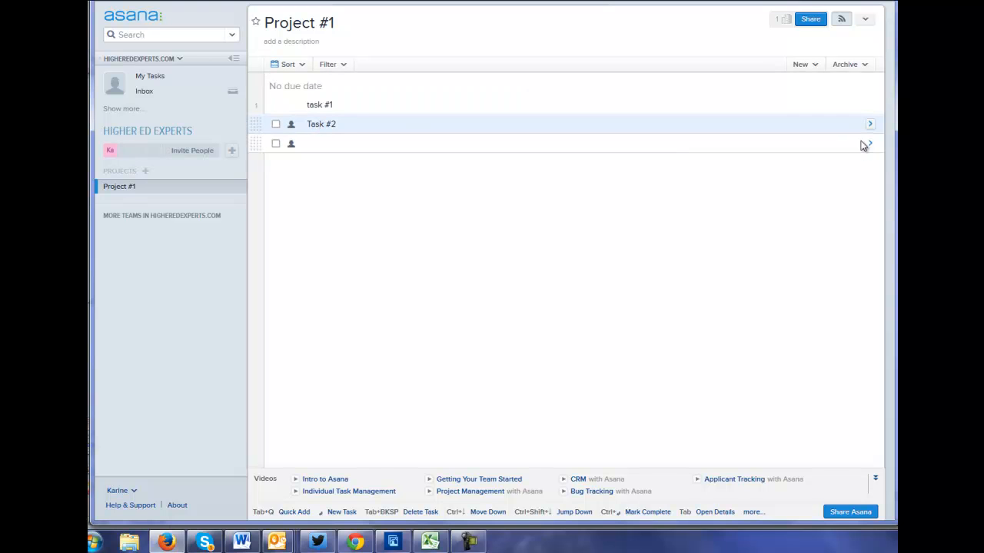
{"action": "left_click", "coordinate": [870, 123]}
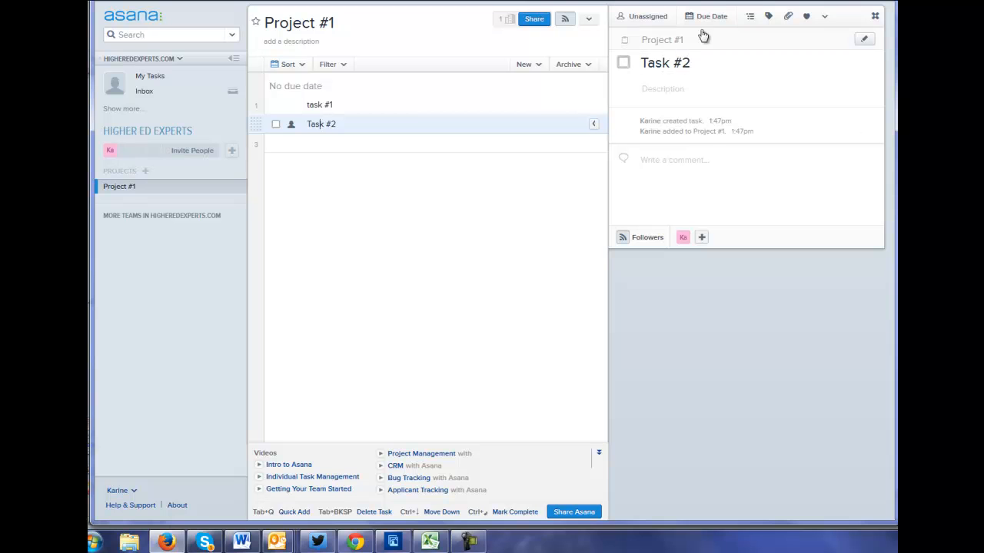
{"action": "mouse_move", "coordinate": [710, 15]}
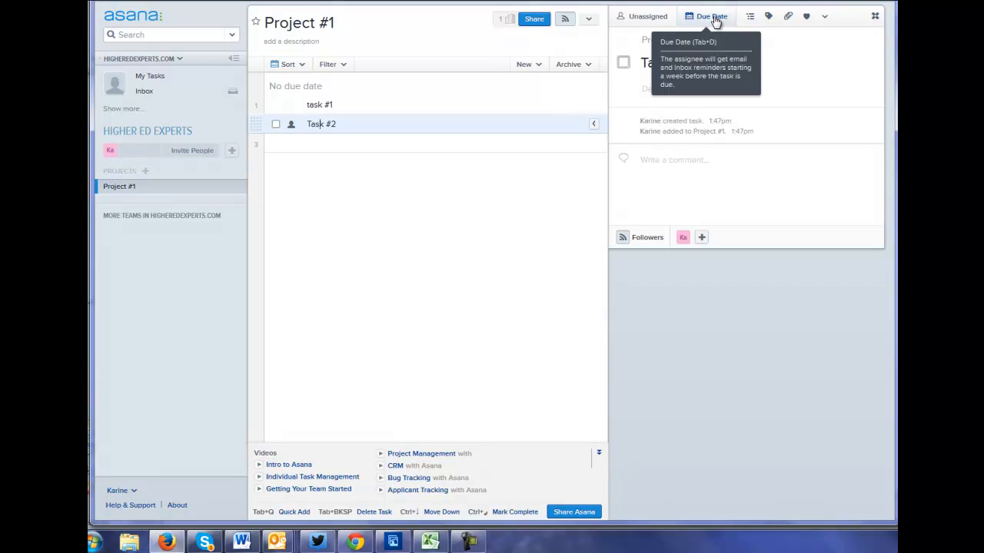
{"action": "mouse_move", "coordinate": [643, 15]}
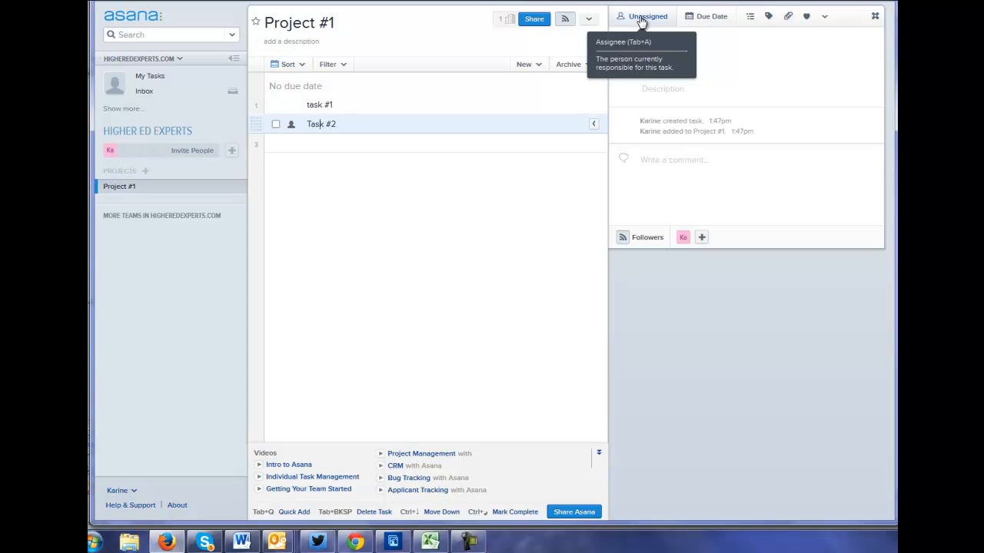
{"action": "mouse_move", "coordinate": [710, 15]}
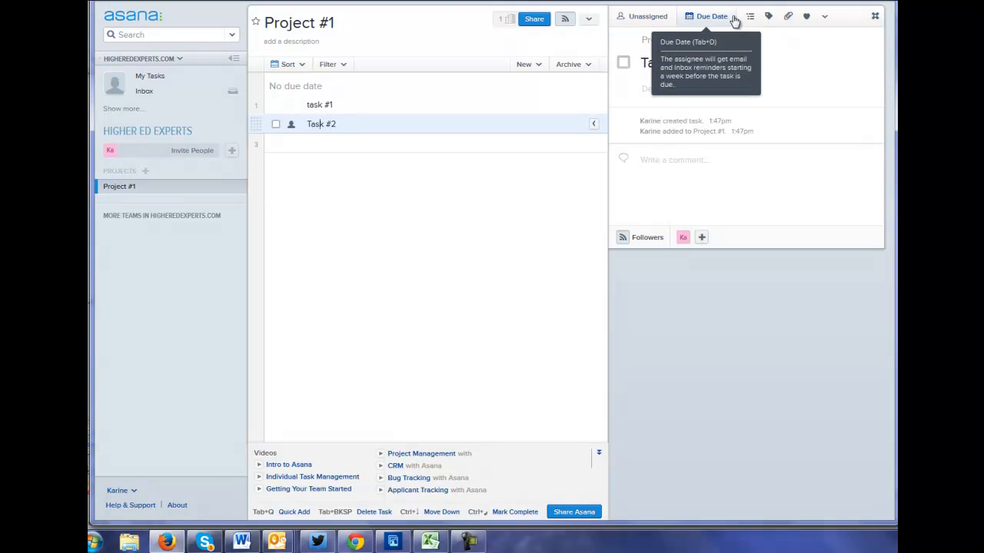
{"action": "mouse_move", "coordinate": [750, 15]}
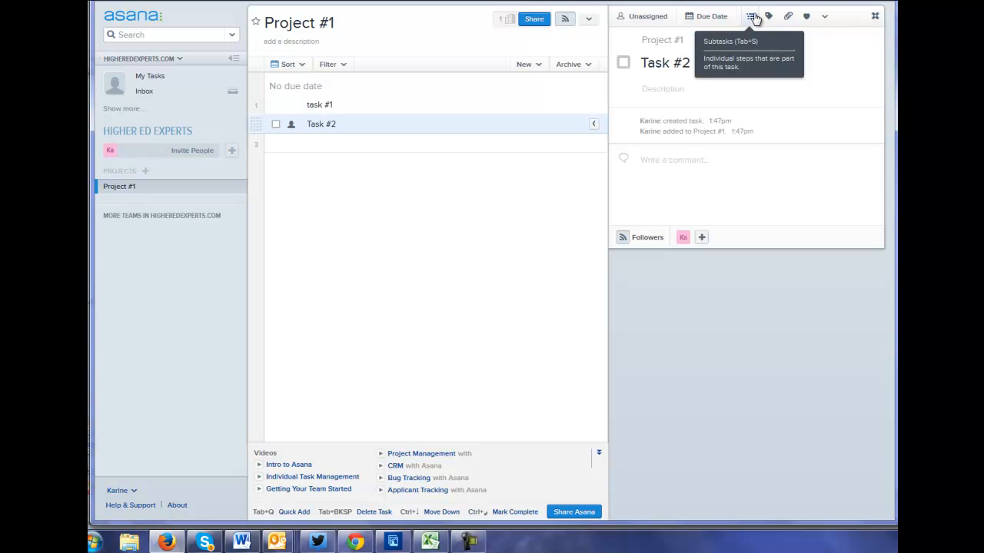
{"action": "mouse_move", "coordinate": [768, 15]}
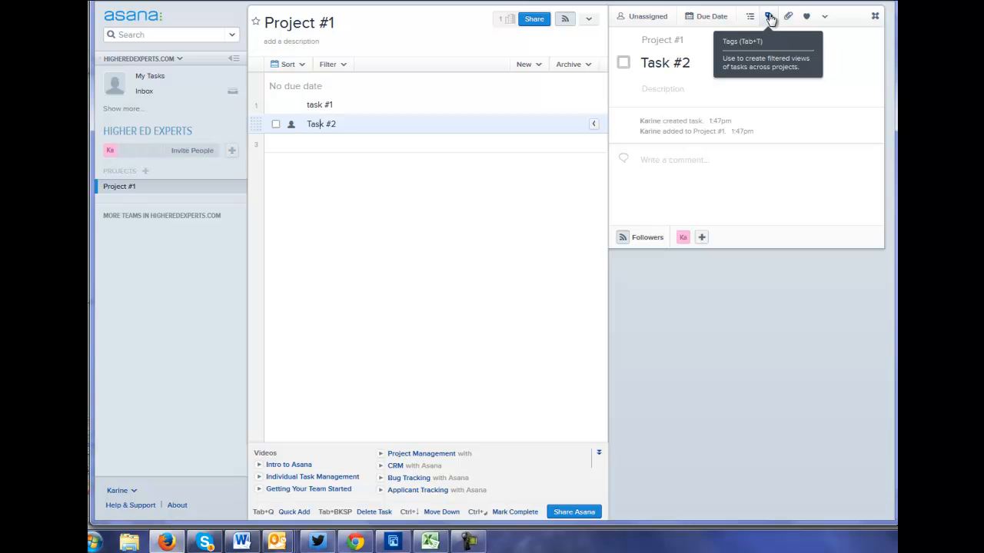
{"action": "mouse_move", "coordinate": [787, 15]}
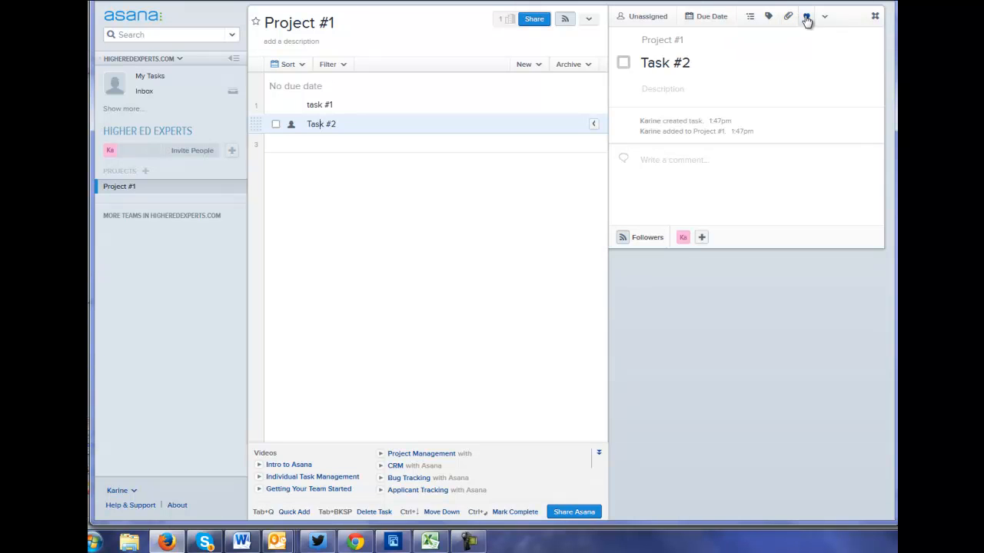
{"action": "mouse_move", "coordinate": [805, 15]}
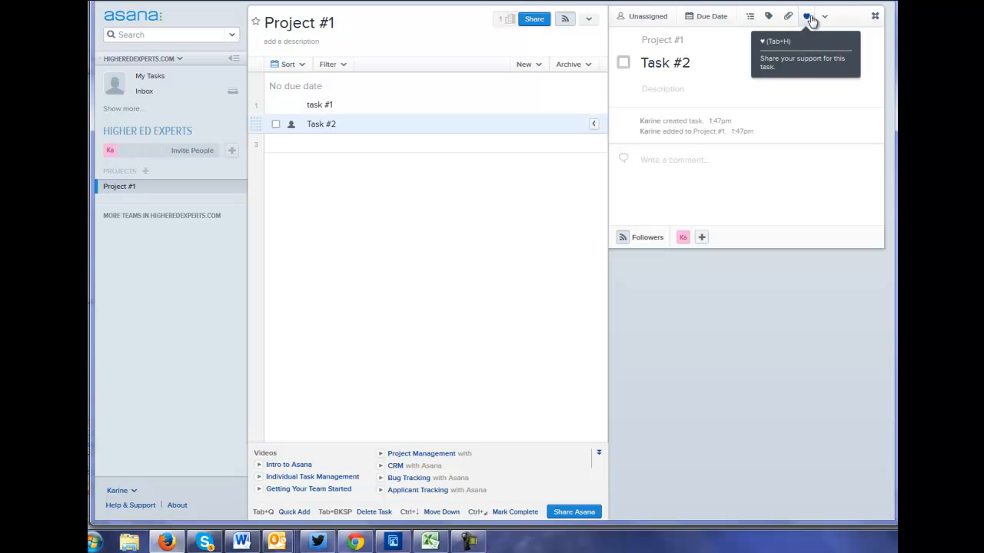
Review Task #2's extra actions, then close its details pane.
{"action": "left_click", "coordinate": [824, 16]}
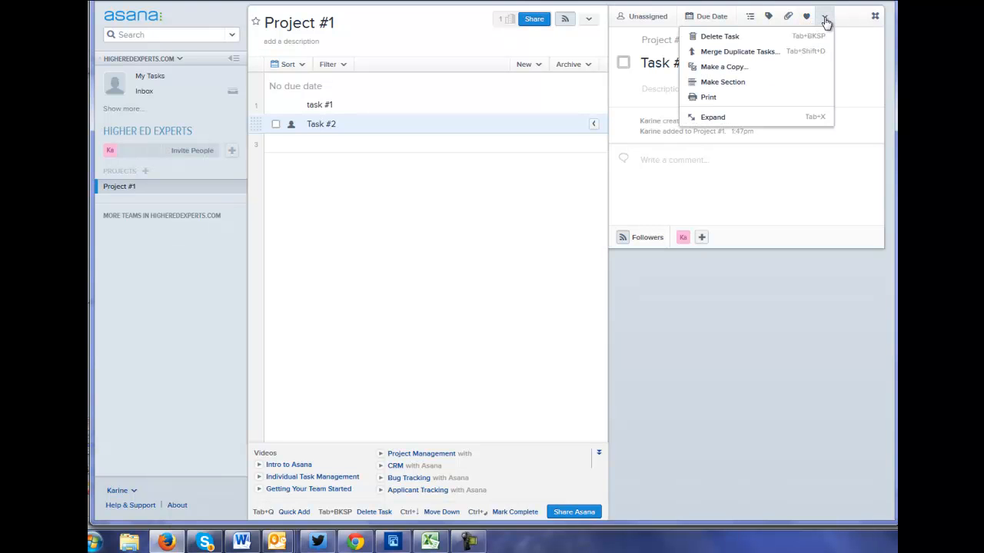
{"action": "mouse_move", "coordinate": [739, 52]}
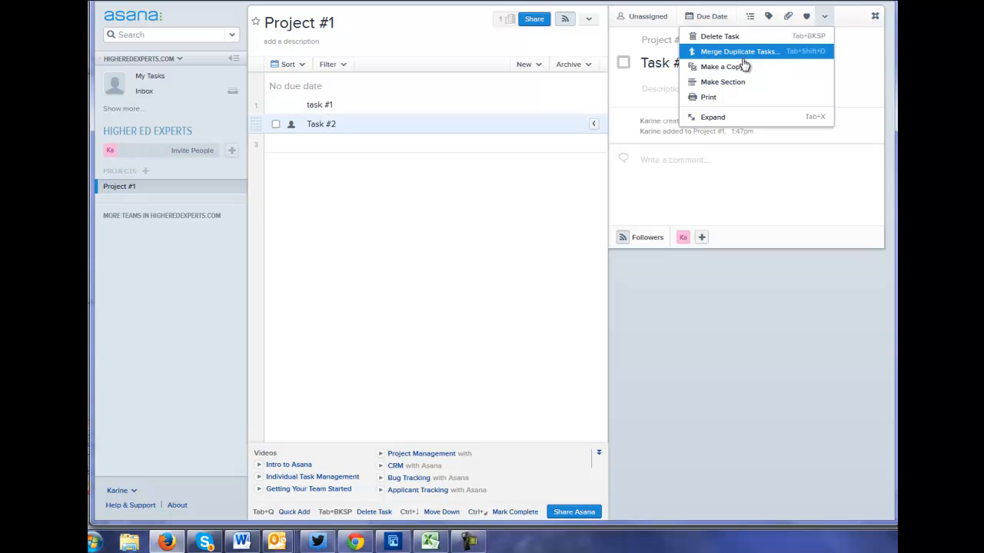
{"action": "mouse_move", "coordinate": [738, 83]}
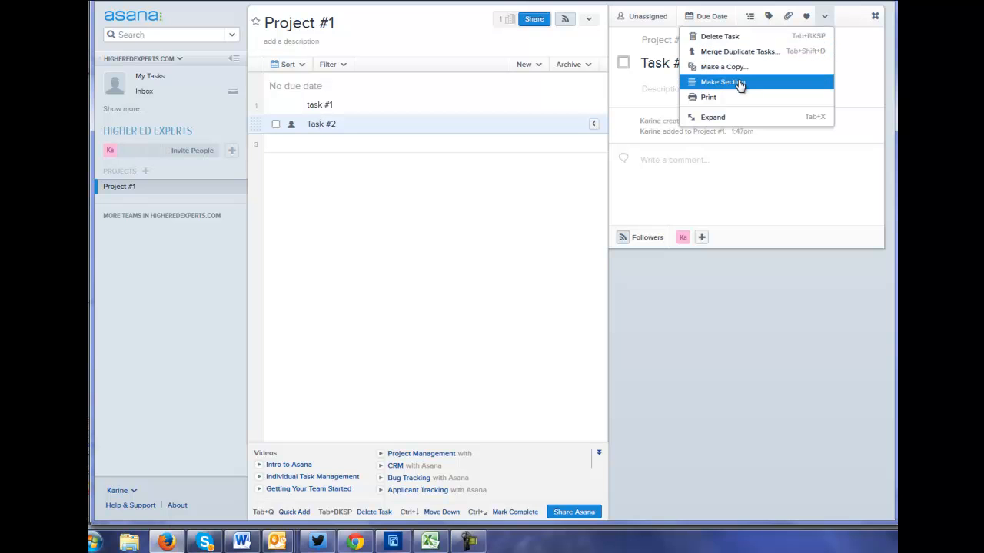
{"action": "mouse_move", "coordinate": [853, 43]}
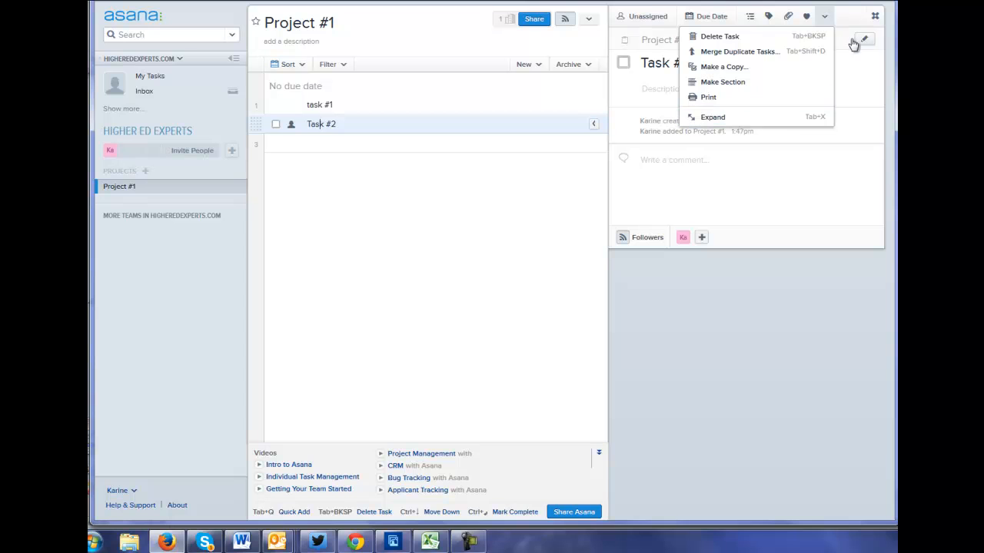
{"action": "left_click", "coordinate": [864, 20]}
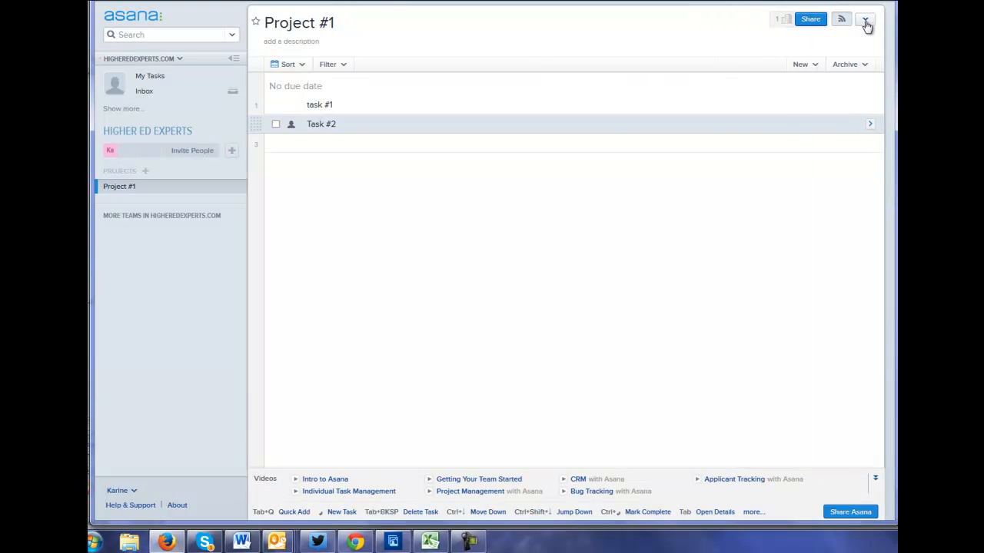
{"action": "mouse_move", "coordinate": [306, 176]}
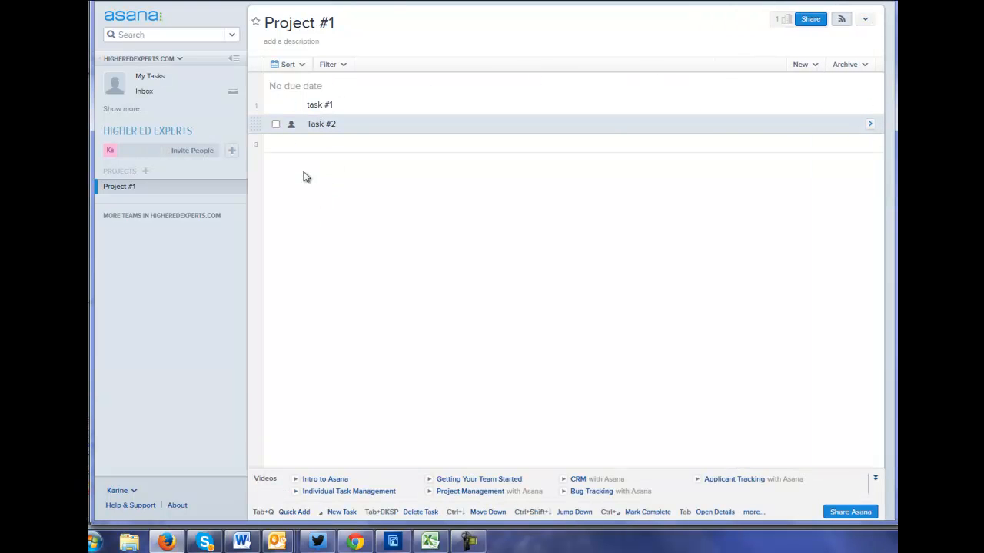
{"action": "mouse_move", "coordinate": [366, 466]}
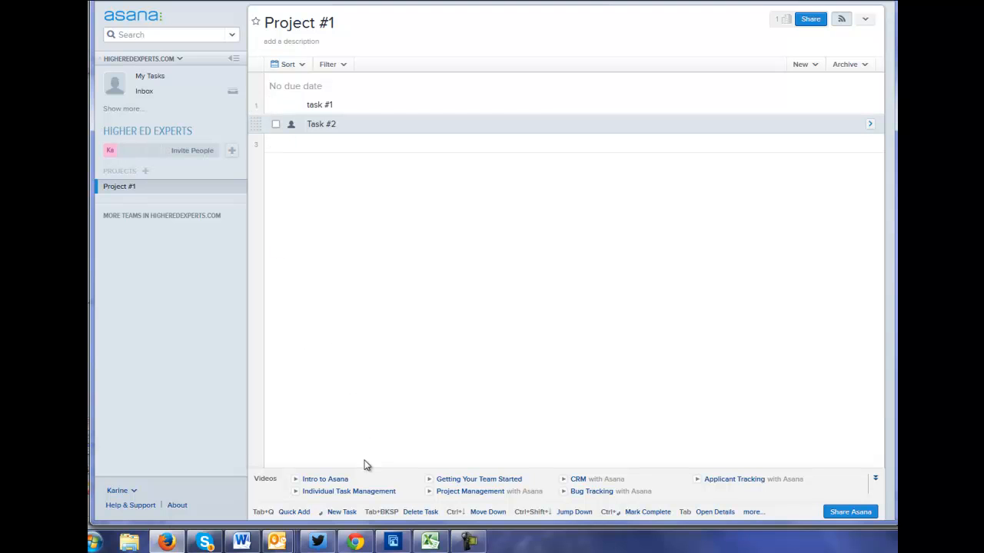
{"action": "mouse_move", "coordinate": [439, 480]}
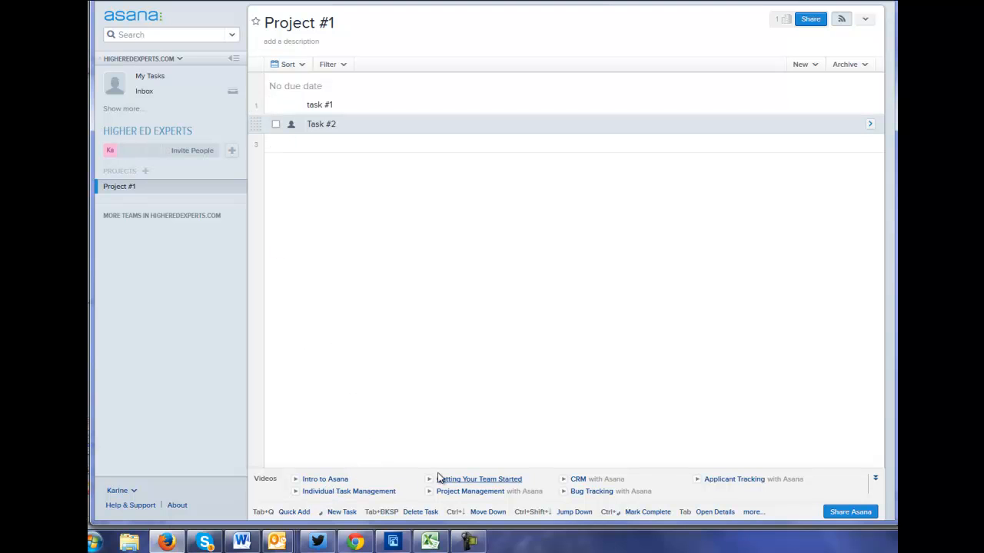
{"action": "mouse_move", "coordinate": [781, 495]}
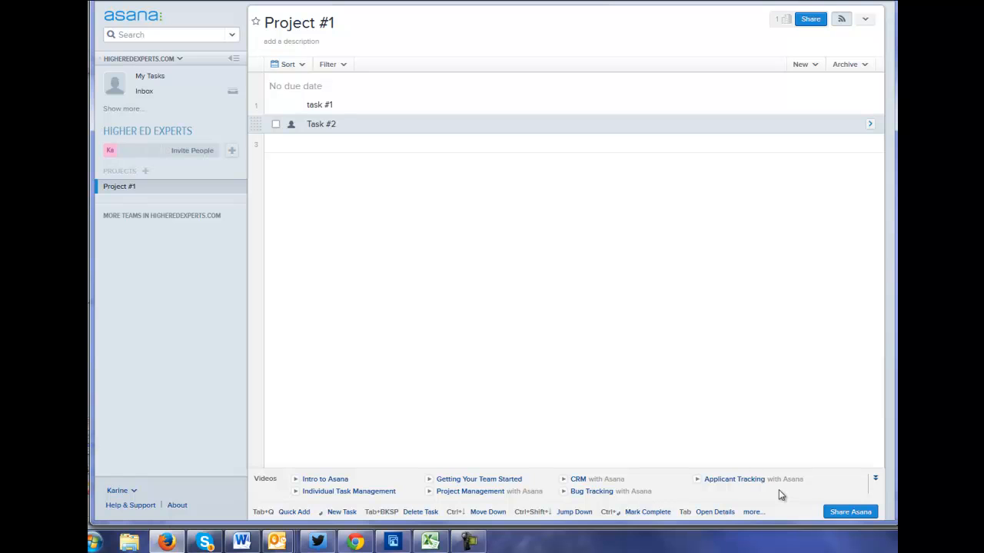
{"action": "mouse_move", "coordinate": [200, 442]}
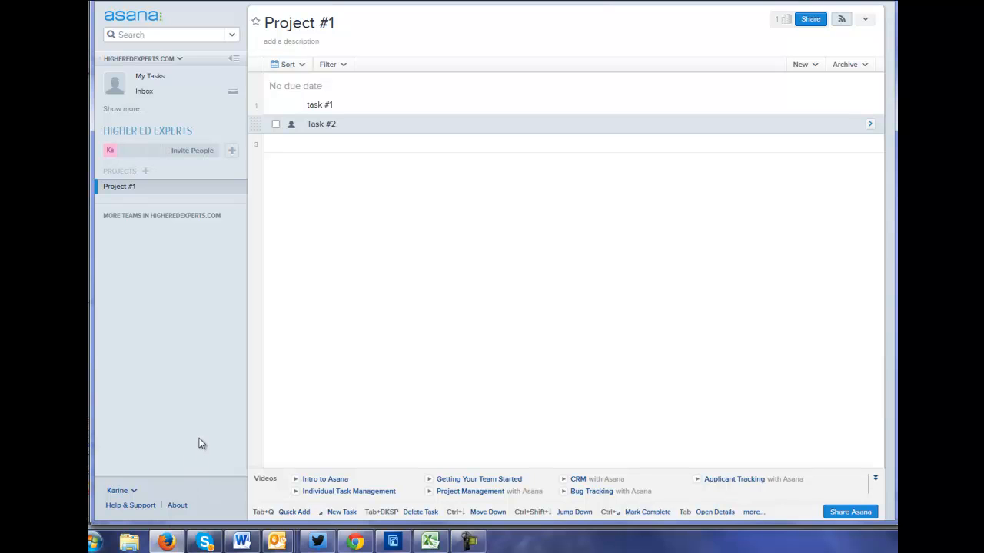
{"action": "mouse_move", "coordinate": [685, 517]}
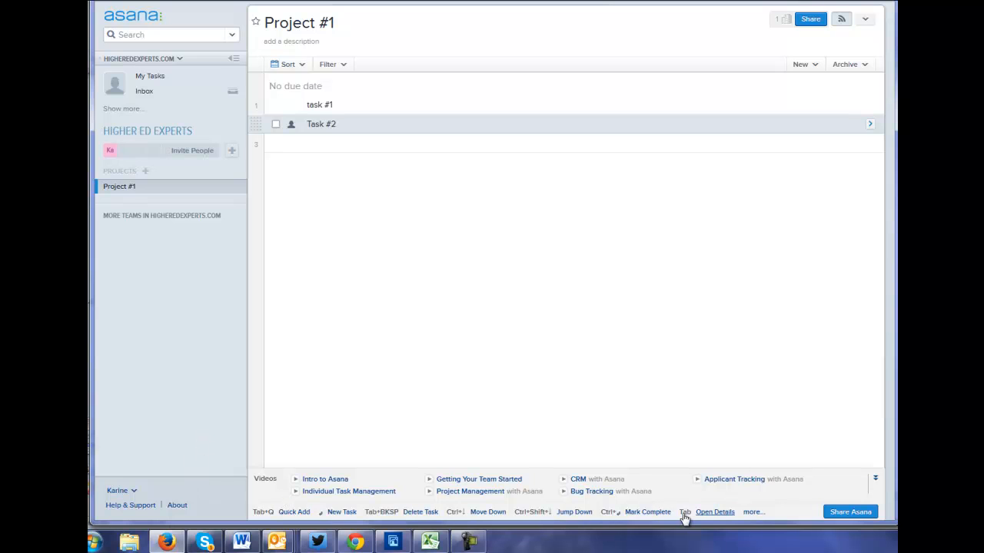
{"action": "mouse_move", "coordinate": [498, 501]}
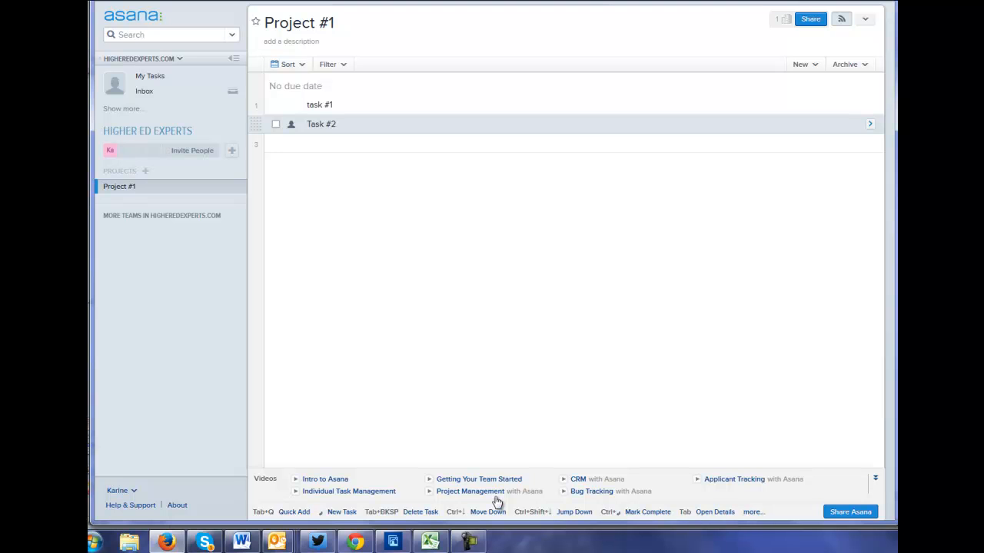
{"action": "mouse_move", "coordinate": [157, 315]}
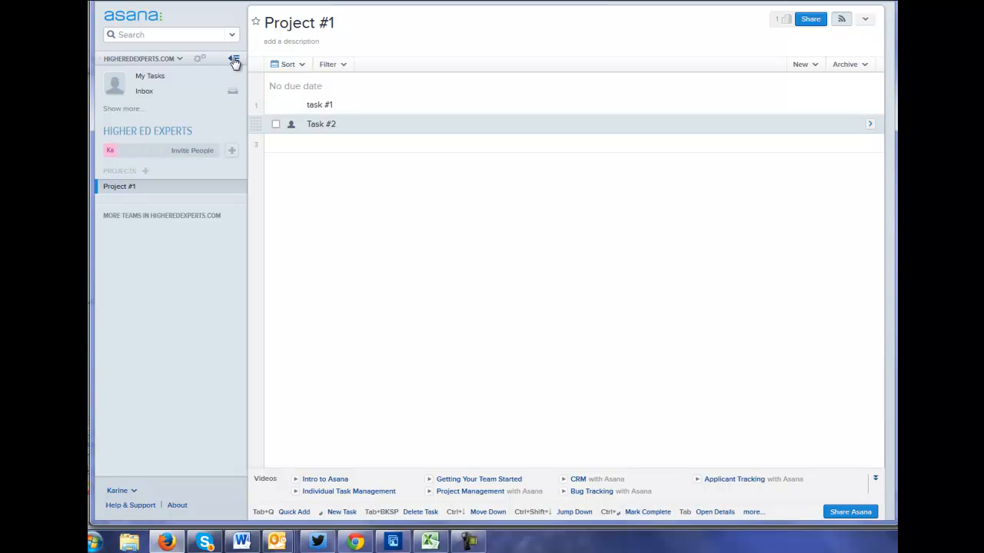
Collapse the sidebar and open Project #1's options menu.
{"action": "left_click", "coordinate": [235, 59]}
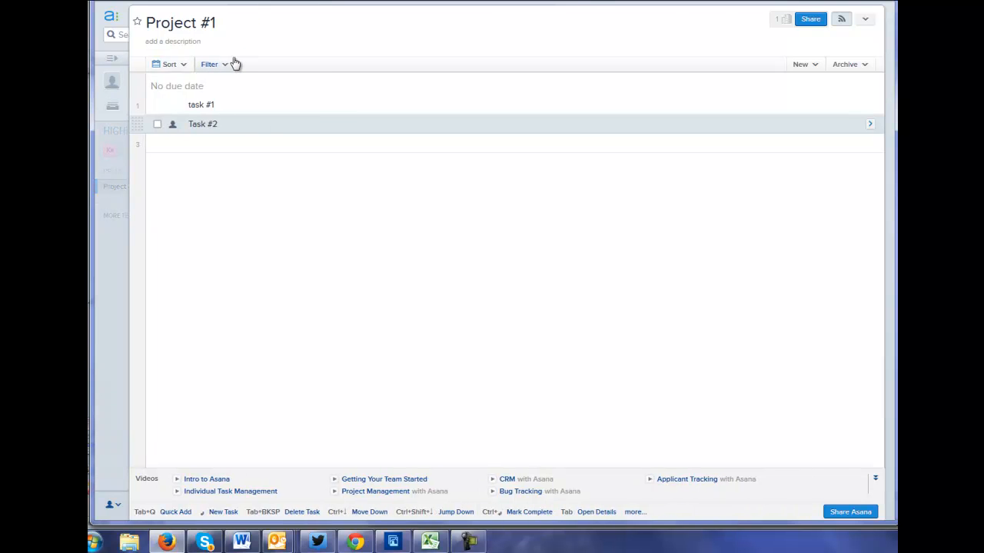
{"action": "mouse_move", "coordinate": [315, 72]}
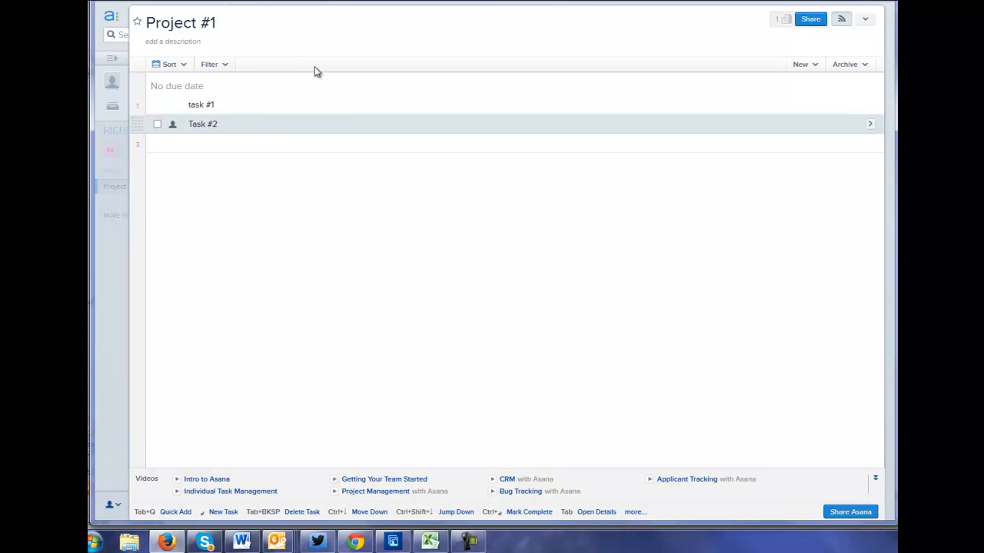
{"action": "mouse_move", "coordinate": [323, 77]}
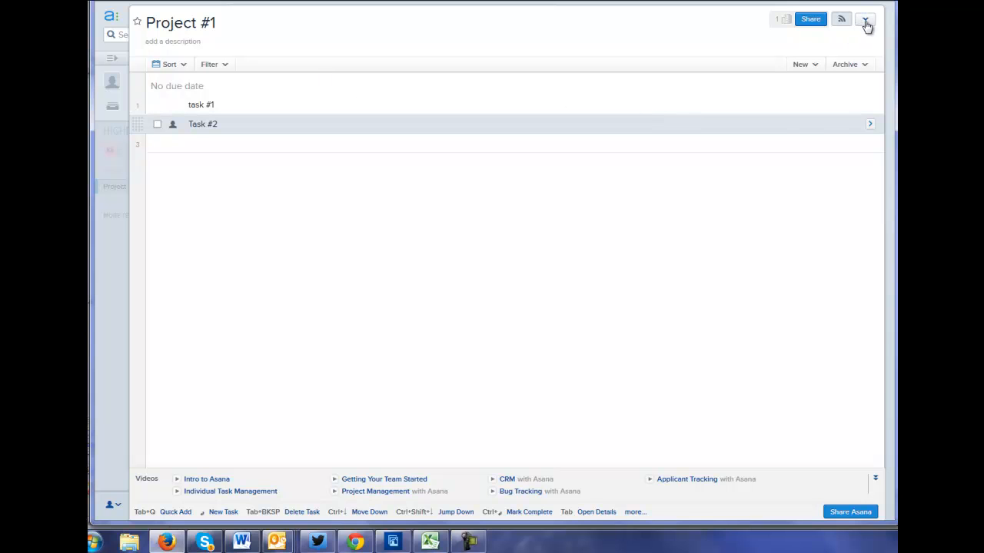
{"action": "left_click", "coordinate": [864, 18]}
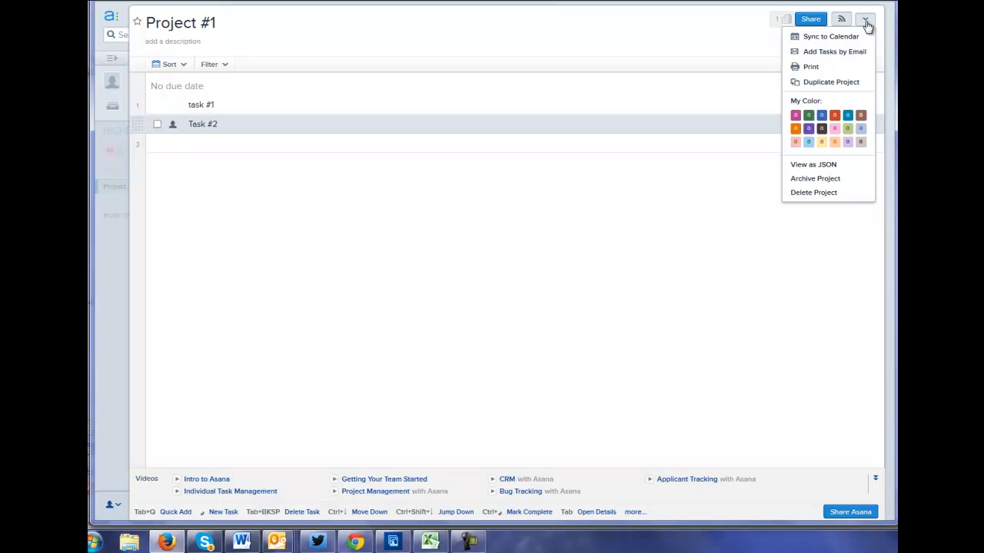
{"action": "mouse_move", "coordinate": [830, 37]}
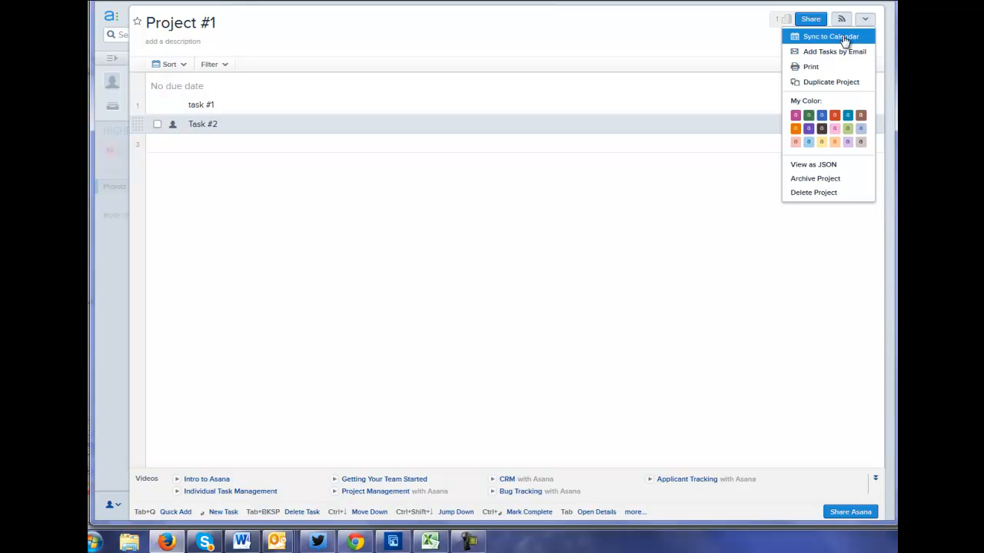
{"action": "mouse_move", "coordinate": [821, 141]}
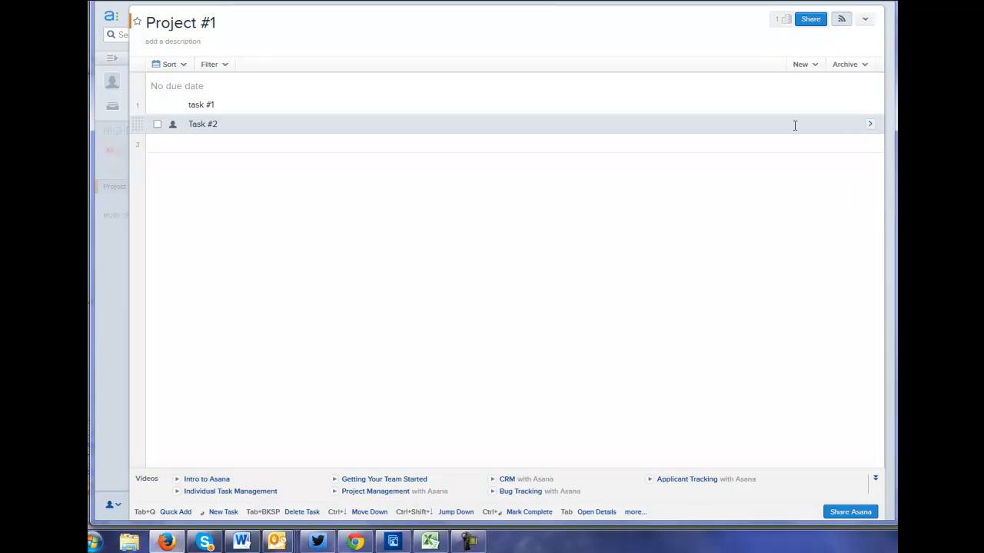
{"action": "mouse_move", "coordinate": [840, 18]}
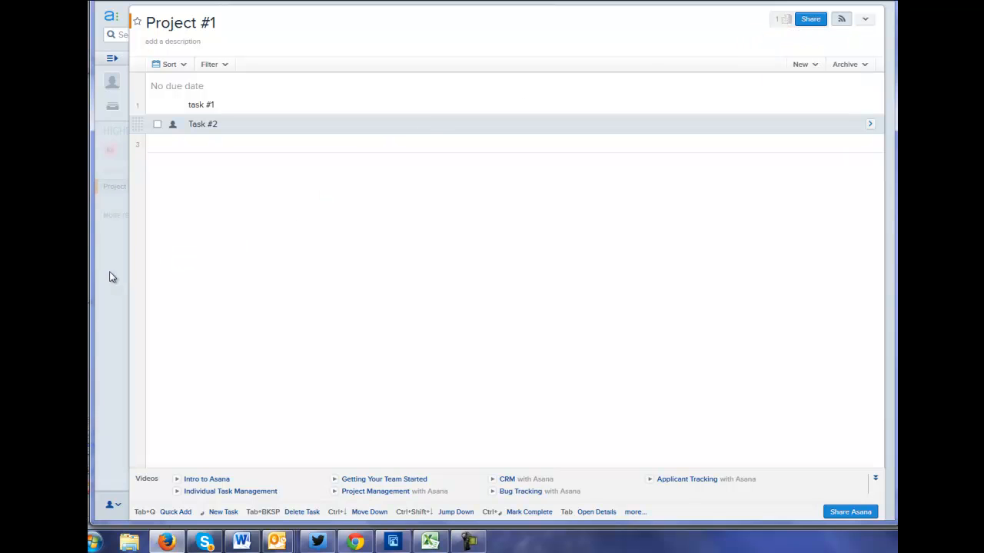
Switch to My Tasks and view its New and Archive dropdown options.
{"action": "left_click", "coordinate": [112, 83]}
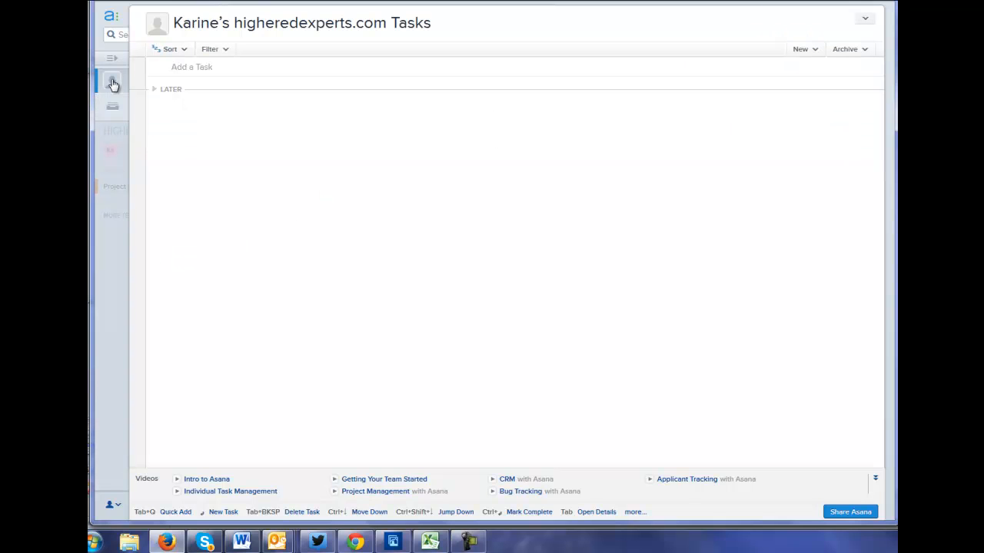
{"action": "mouse_move", "coordinate": [701, 86]}
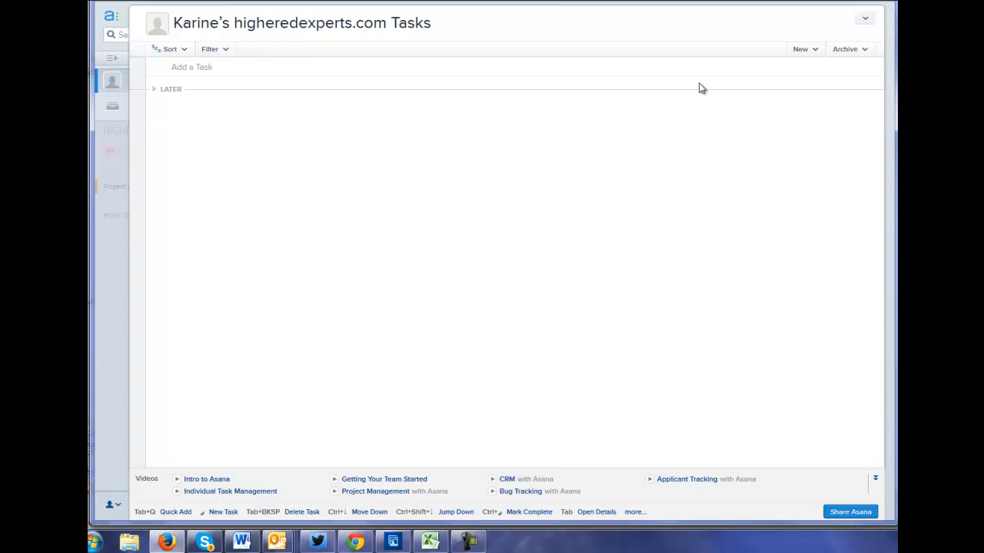
{"action": "left_click", "coordinate": [804, 48]}
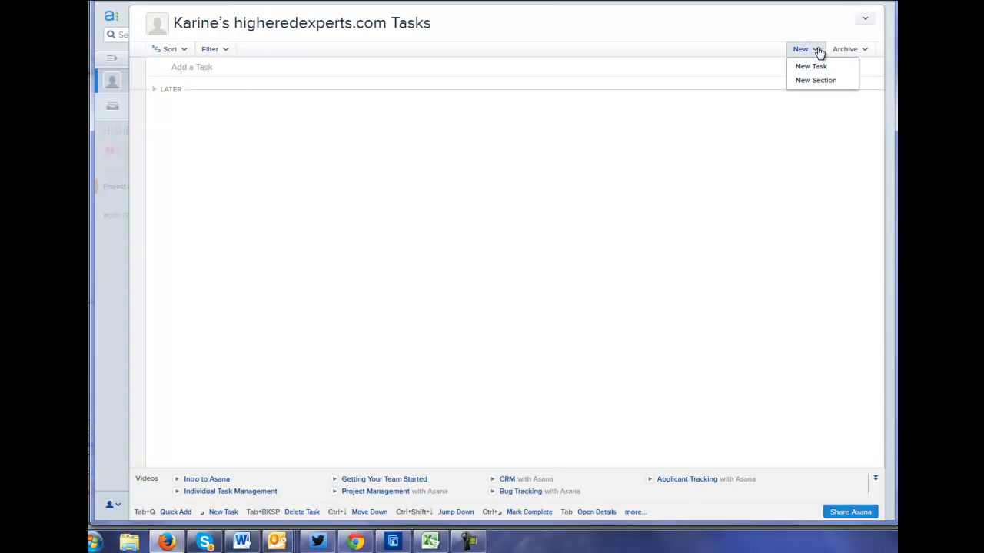
{"action": "left_click", "coordinate": [848, 48]}
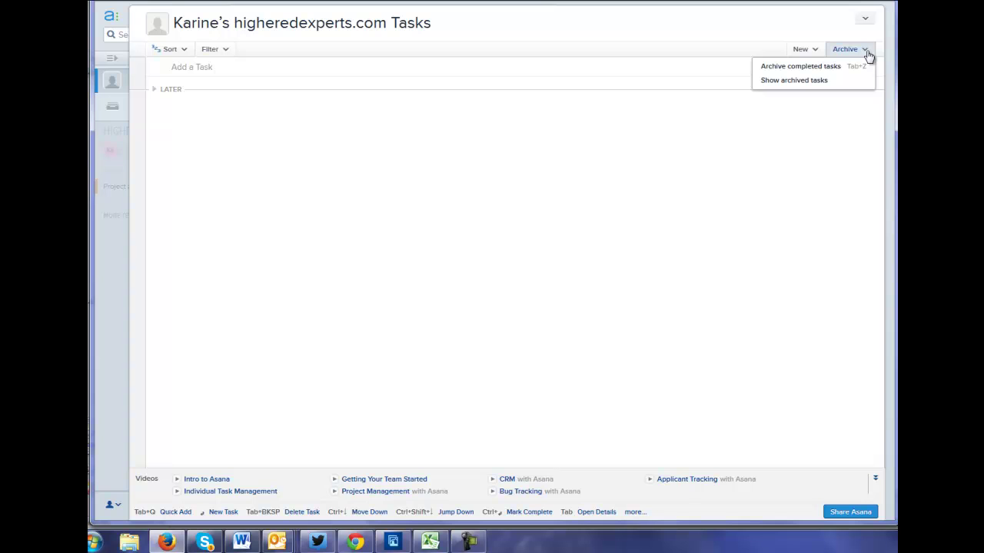
{"action": "mouse_move", "coordinate": [112, 62]}
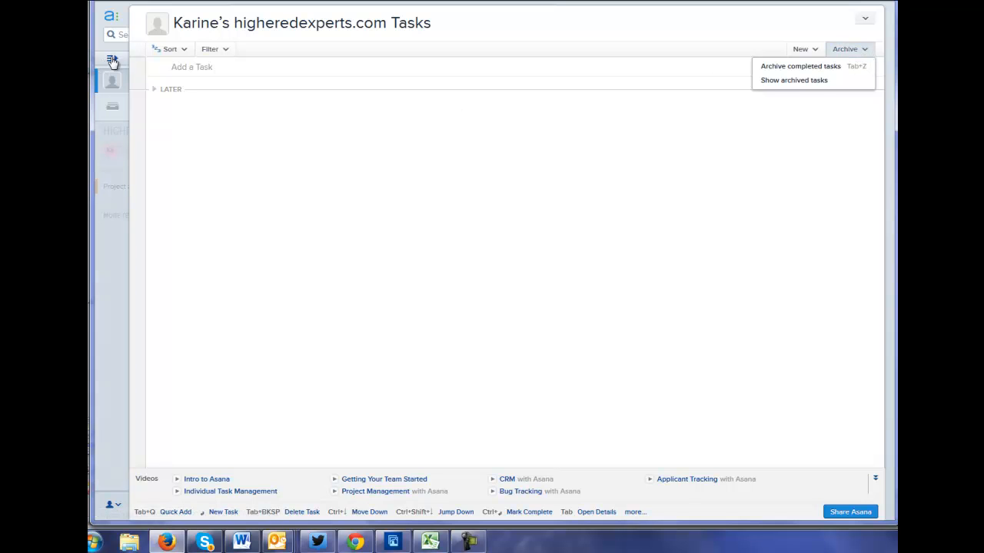
Expand the sidebar, show the team's members, More Teams and the account menu.
{"action": "left_click", "coordinate": [112, 60]}
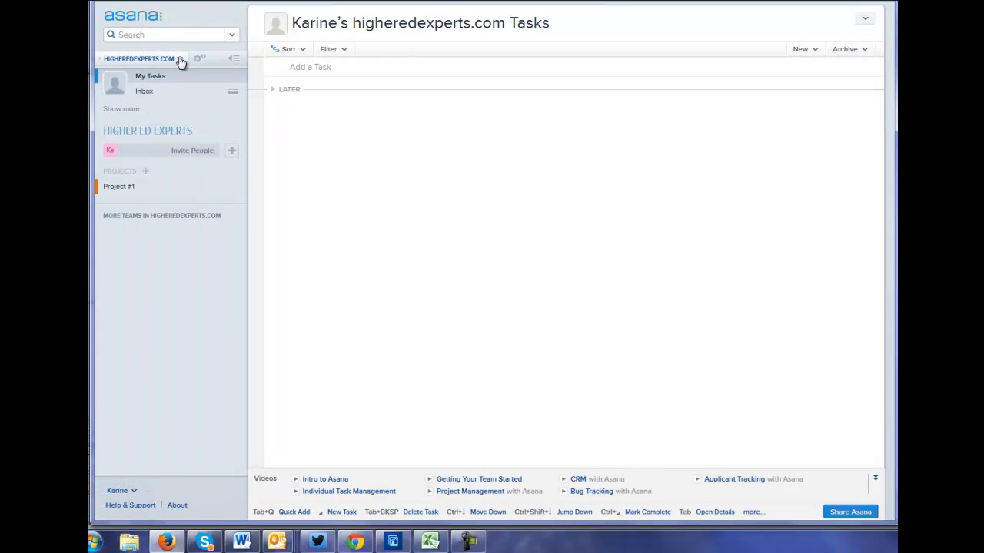
{"action": "mouse_move", "coordinate": [200, 58]}
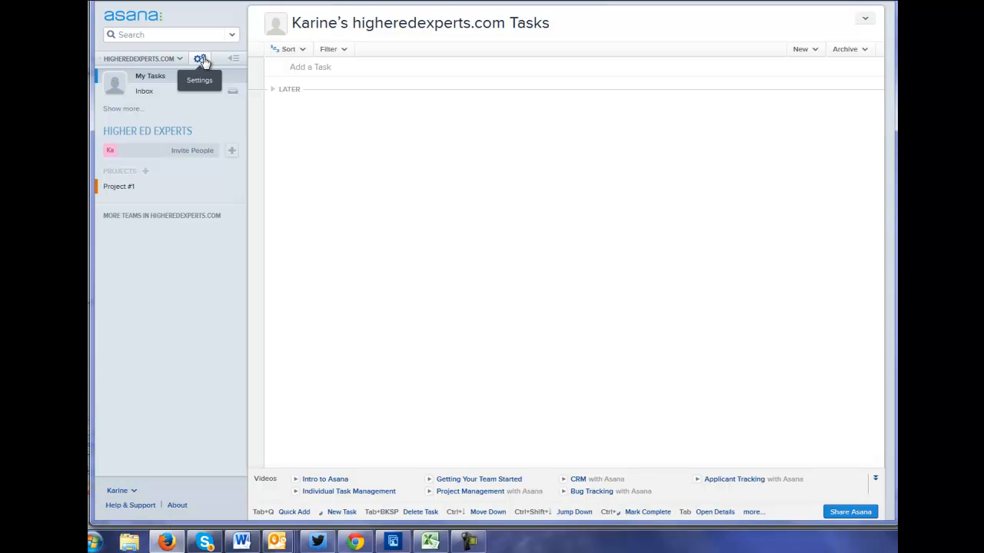
{"action": "left_click", "coordinate": [232, 151]}
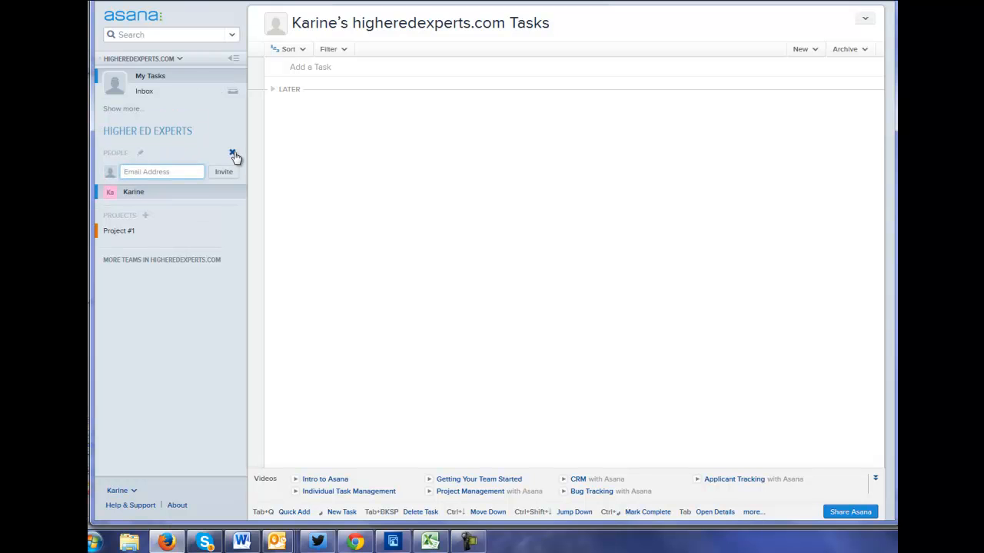
{"action": "mouse_move", "coordinate": [141, 284]}
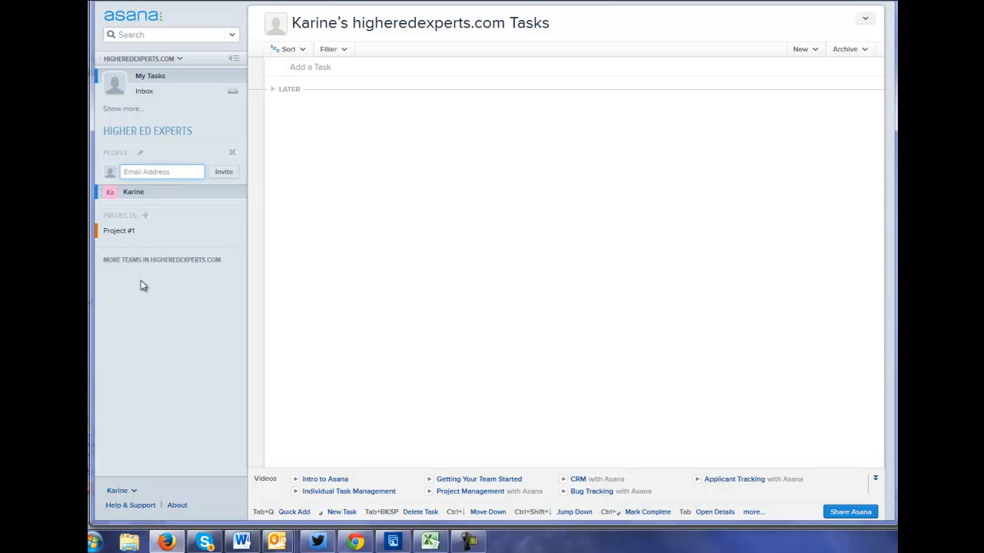
{"action": "left_click", "coordinate": [162, 260]}
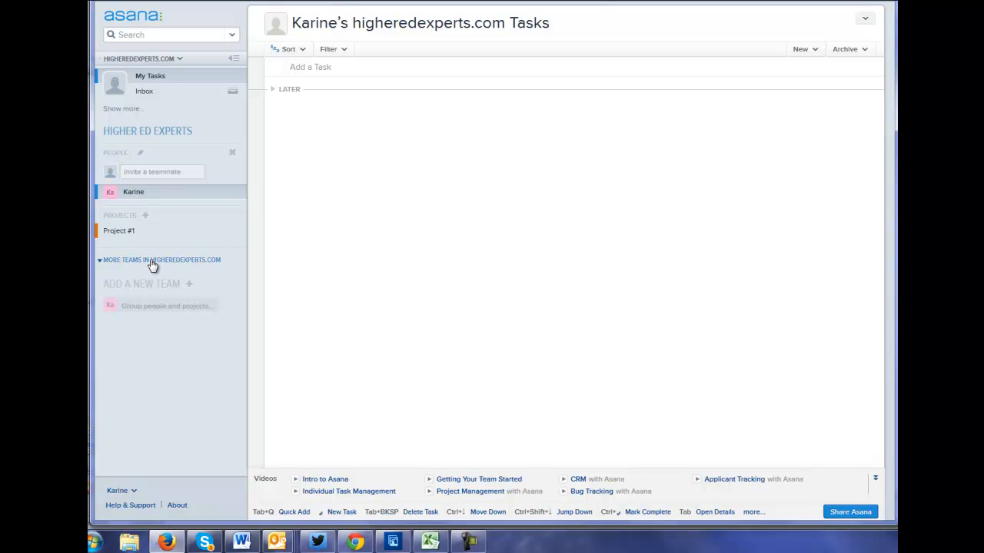
{"action": "mouse_move", "coordinate": [152, 289]}
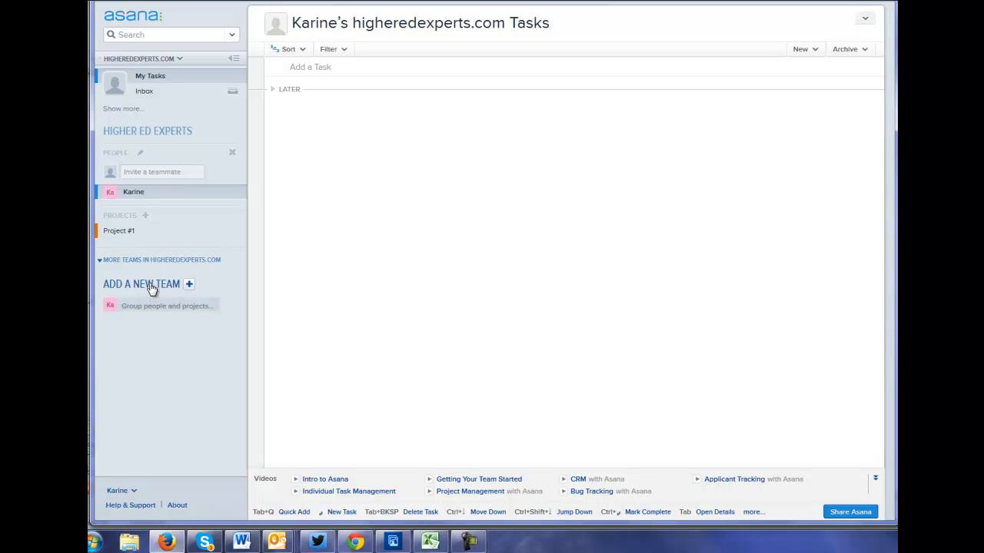
{"action": "mouse_move", "coordinate": [191, 286]}
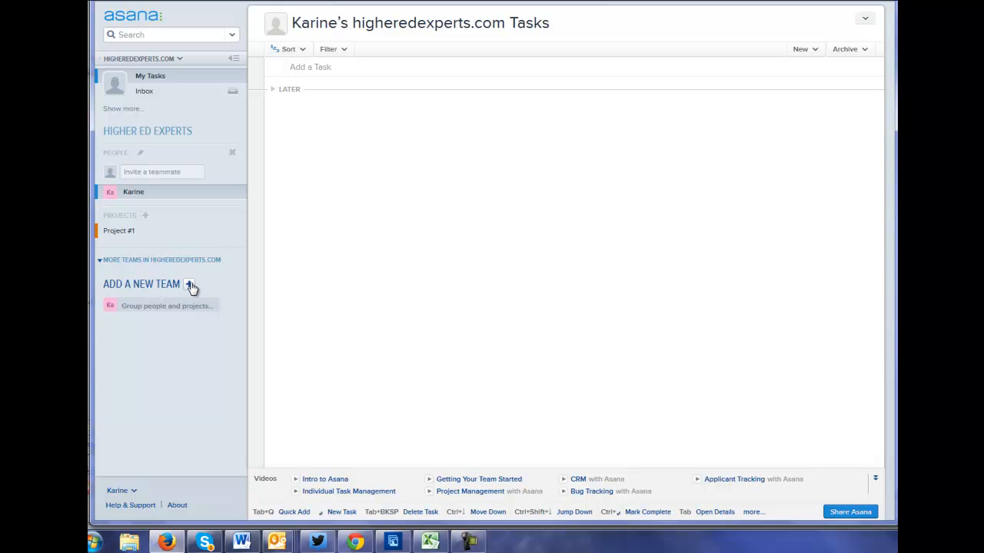
{"action": "mouse_move", "coordinate": [157, 459]}
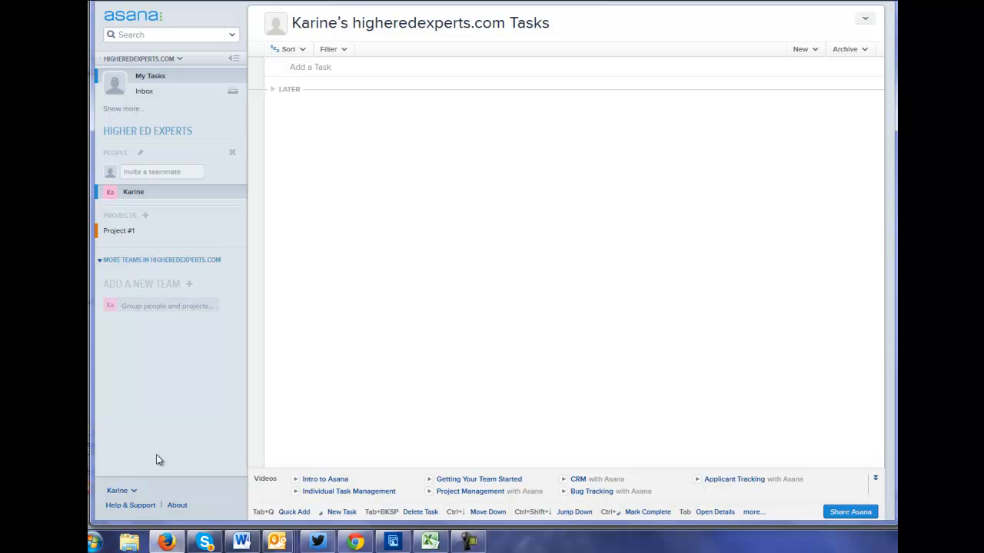
{"action": "left_click", "coordinate": [120, 491]}
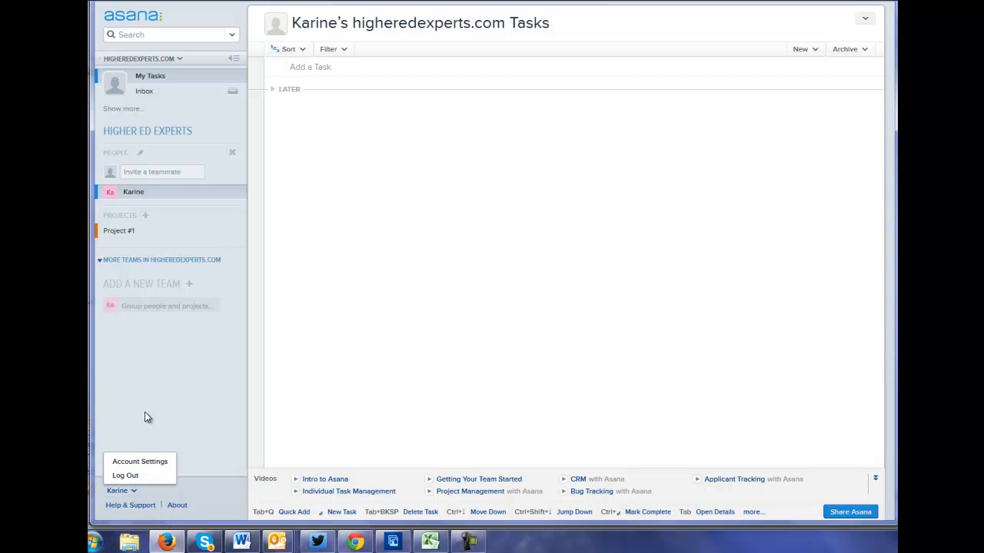
{"action": "mouse_move", "coordinate": [190, 61]}
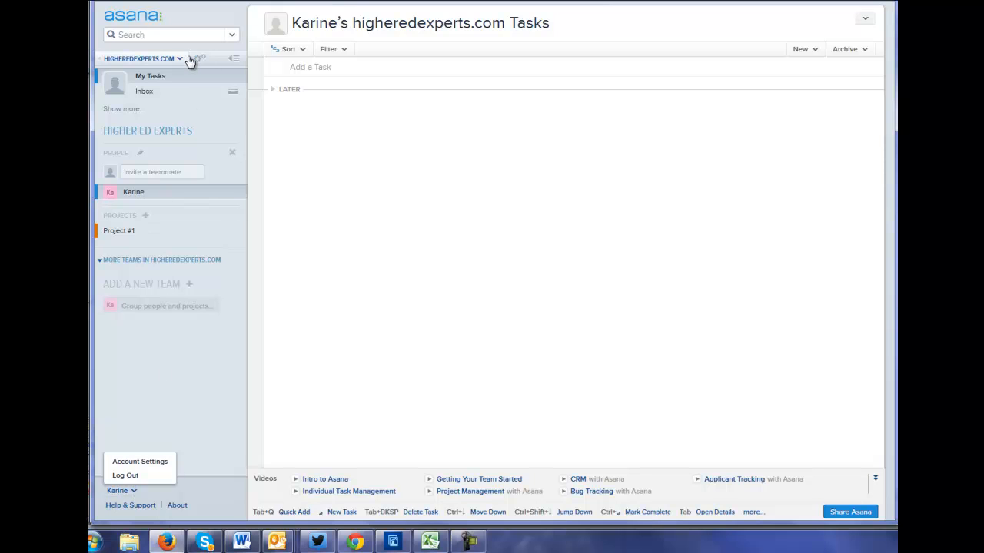
Switch to the Personal Projects workspace, then reopen Project #1 under higheredexperts.com.
{"action": "left_click", "coordinate": [180, 58]}
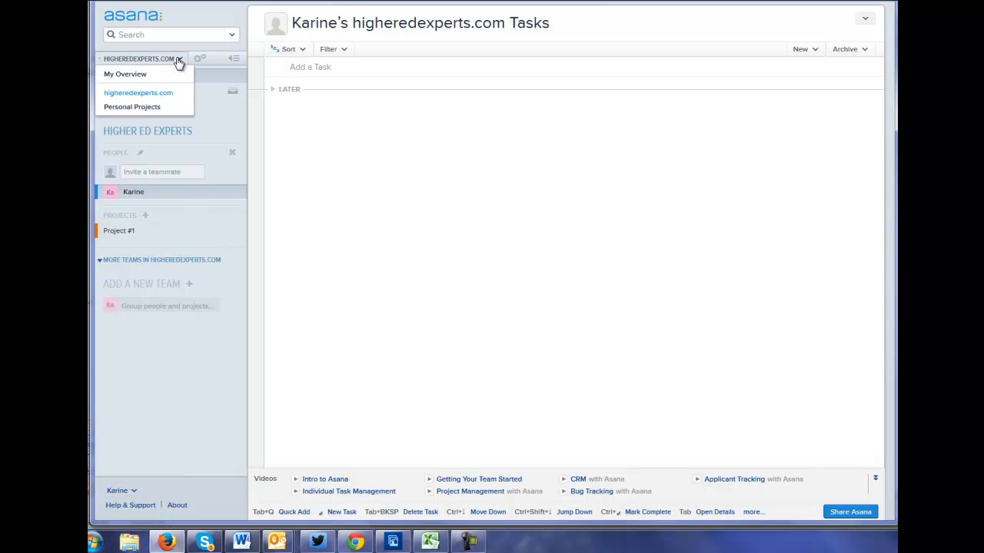
{"action": "left_click", "coordinate": [132, 108]}
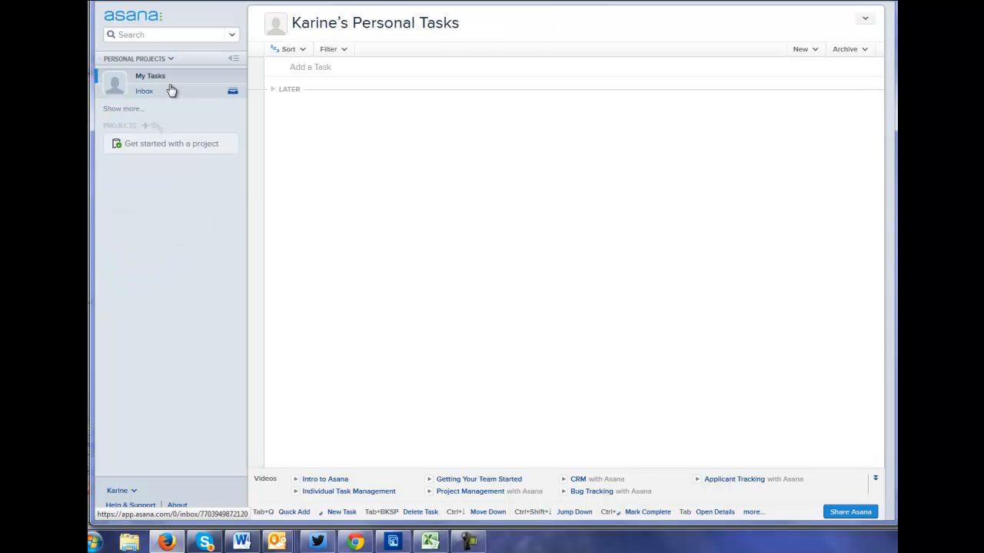
{"action": "mouse_move", "coordinate": [143, 84]}
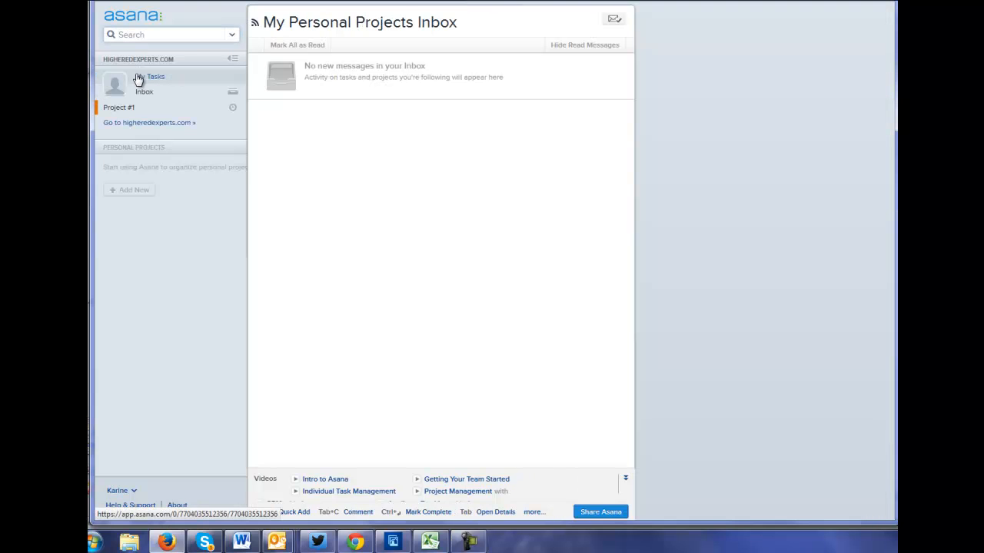
{"action": "mouse_move", "coordinate": [120, 110]}
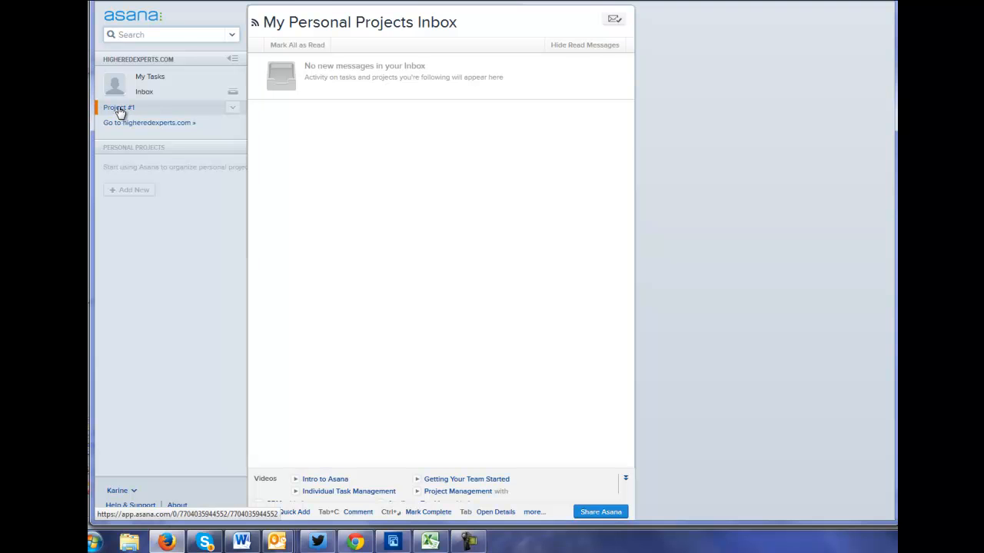
{"action": "left_click", "coordinate": [119, 107]}
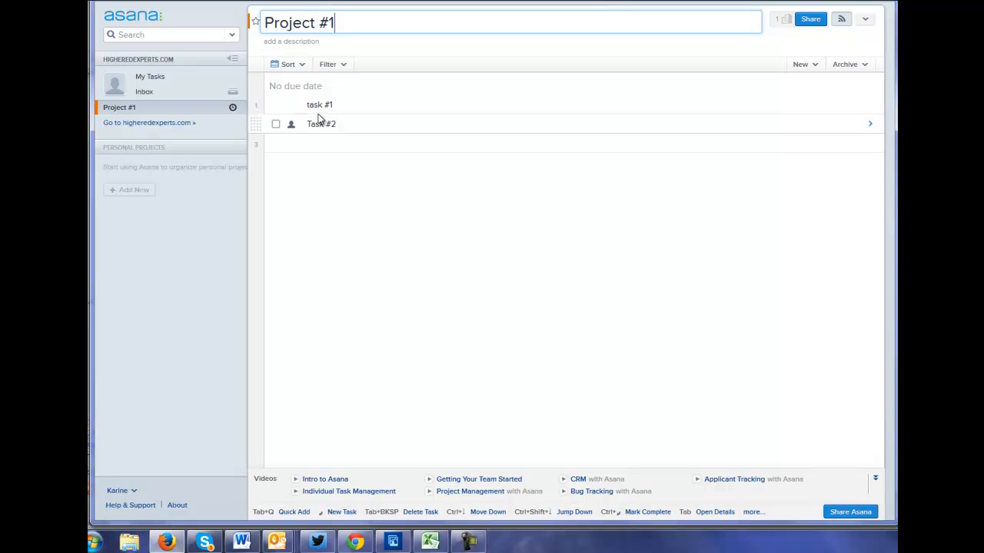
Review Project #1's options menu, then return to the My Tasks list via the Asana logo.
{"action": "left_click", "coordinate": [287, 64]}
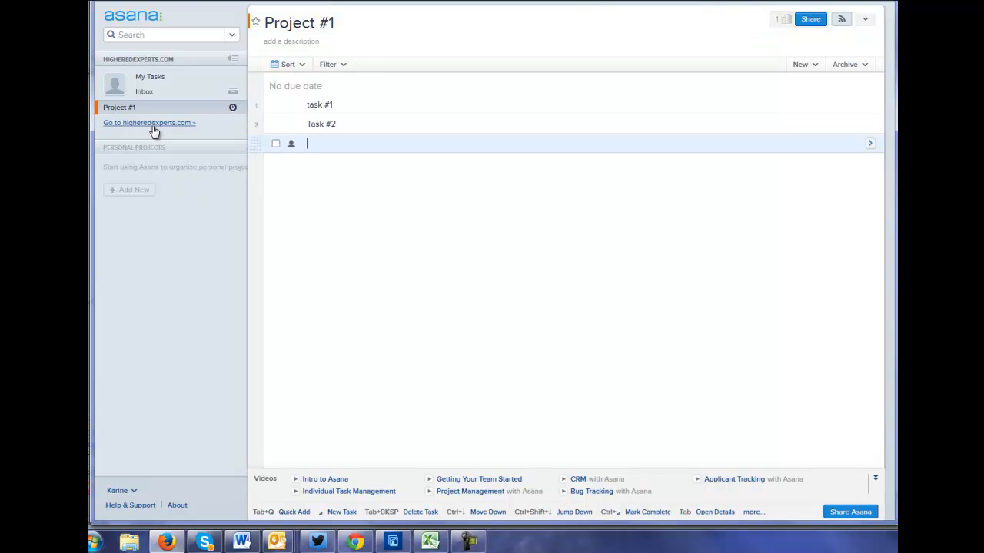
{"action": "left_click", "coordinate": [234, 108]}
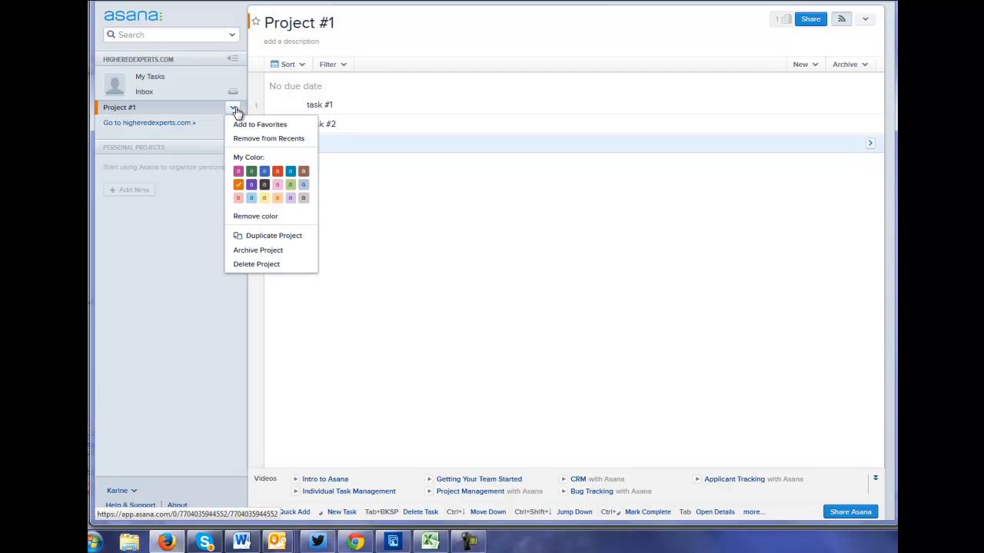
{"action": "mouse_move", "coordinate": [268, 139]}
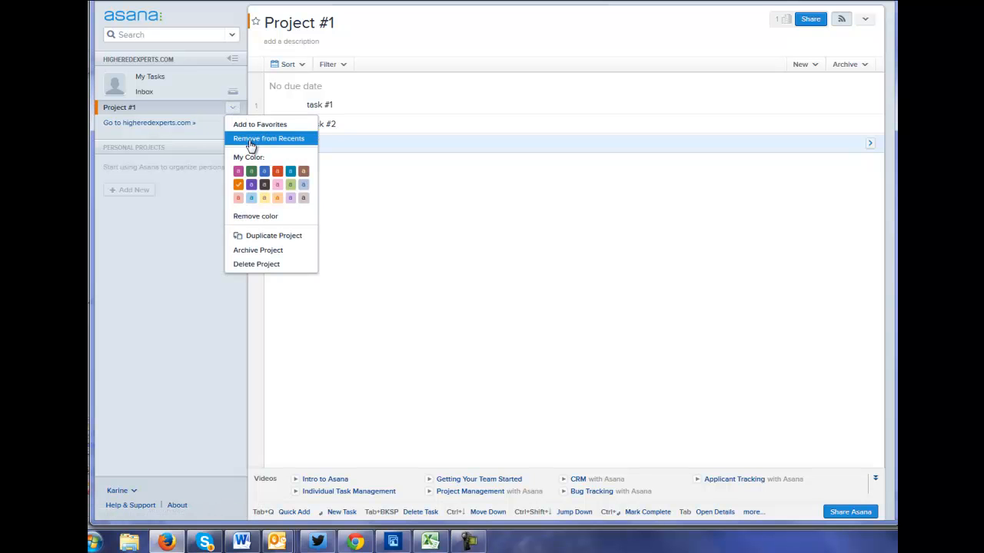
{"action": "mouse_move", "coordinate": [281, 258]}
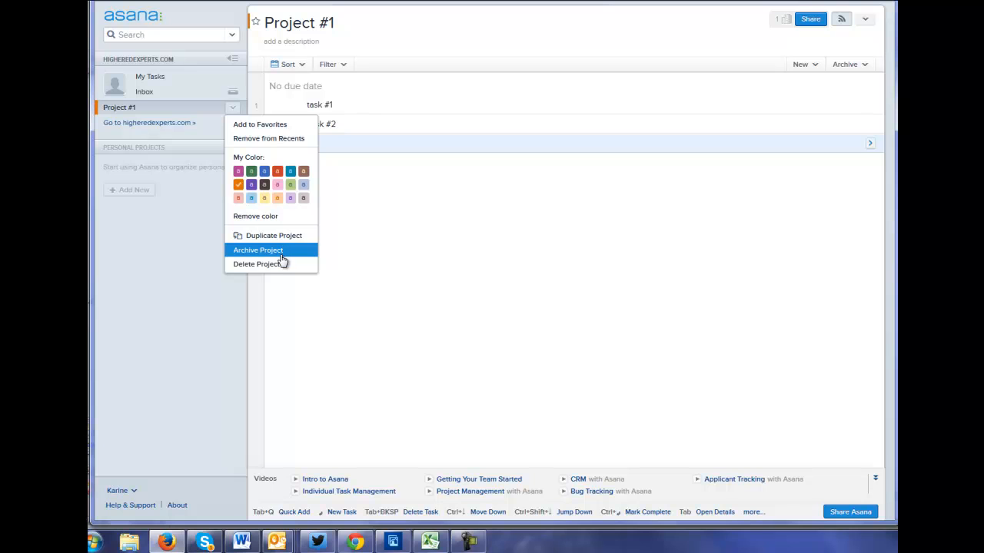
{"action": "mouse_move", "coordinate": [341, 254]}
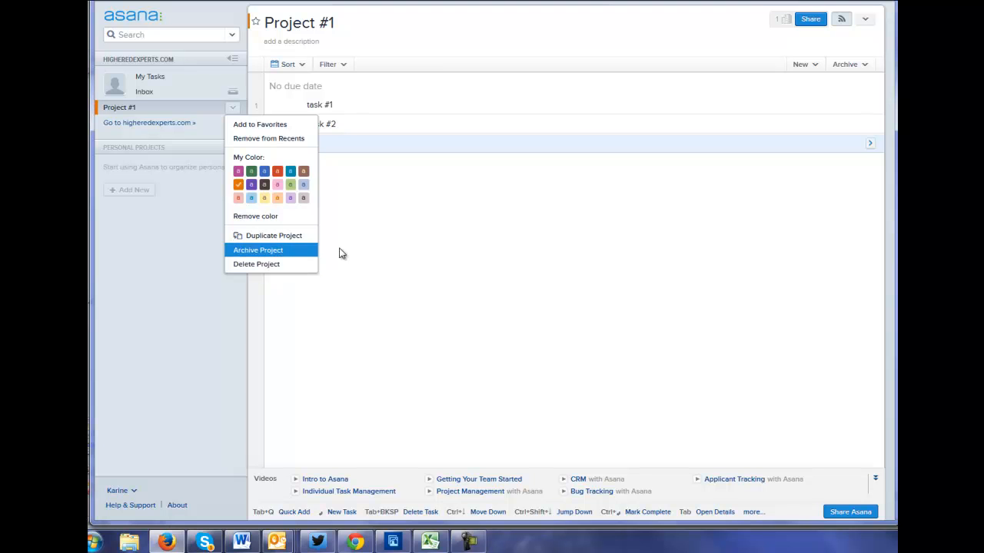
{"action": "mouse_move", "coordinate": [126, 6]}
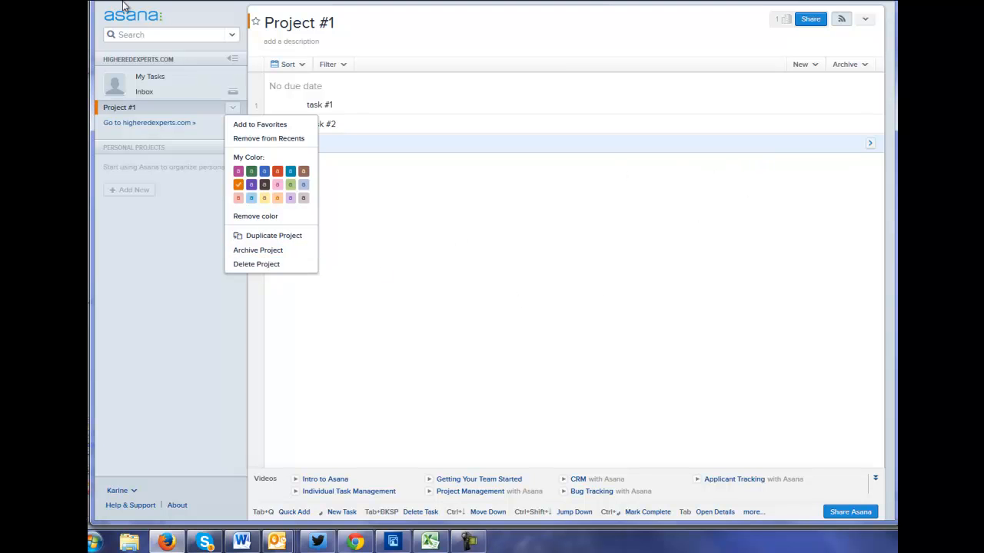
{"action": "left_click", "coordinate": [150, 76]}
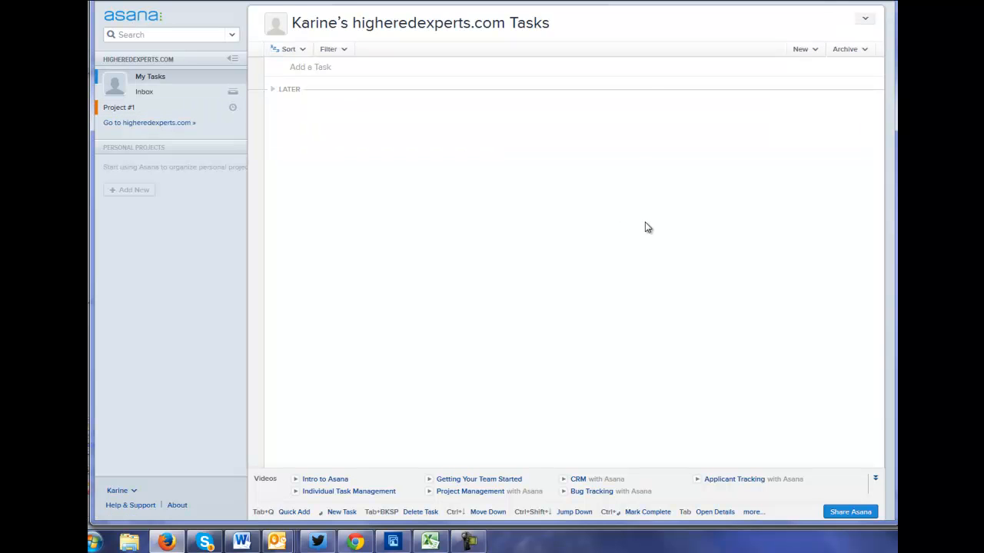